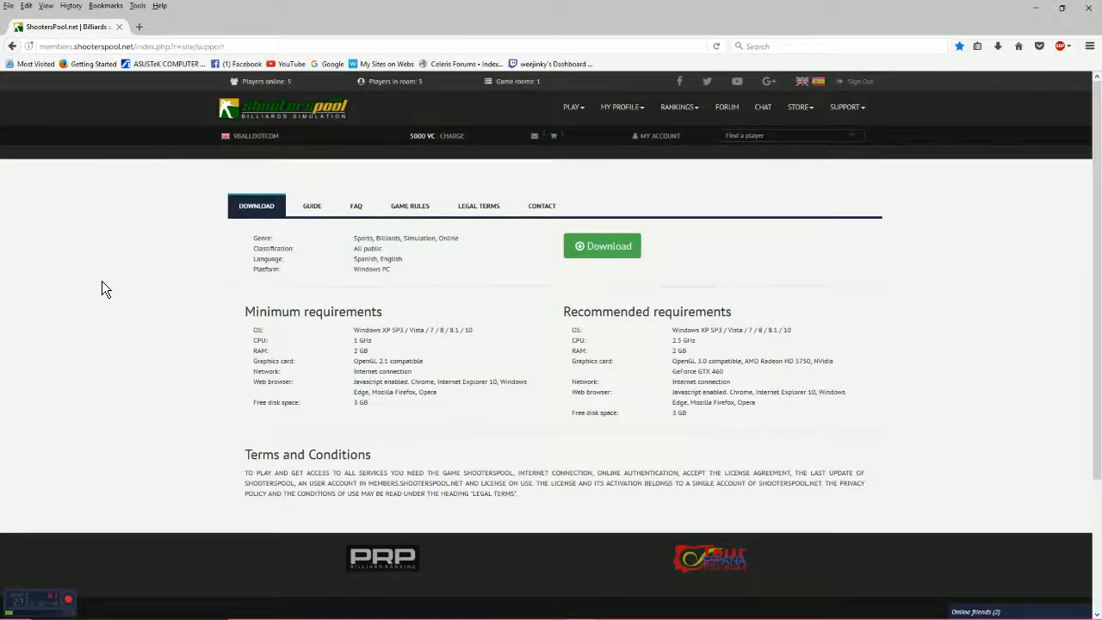
mouse_move(325, 94)
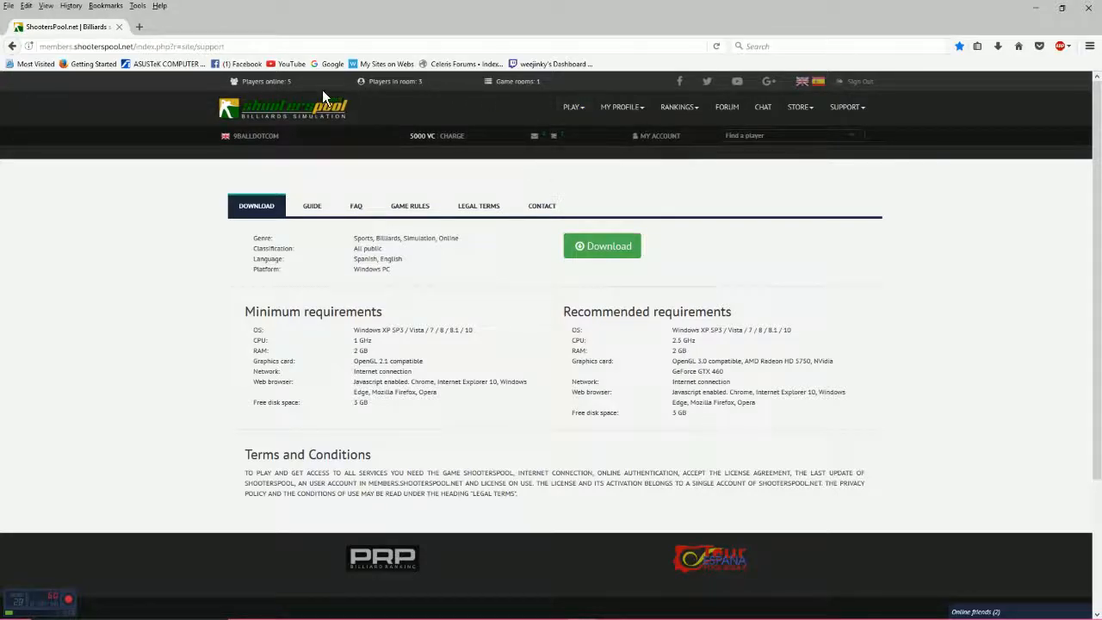
- Open the Duchaine 9-ball room from Join a match's Regular Matches list
click(572, 107)
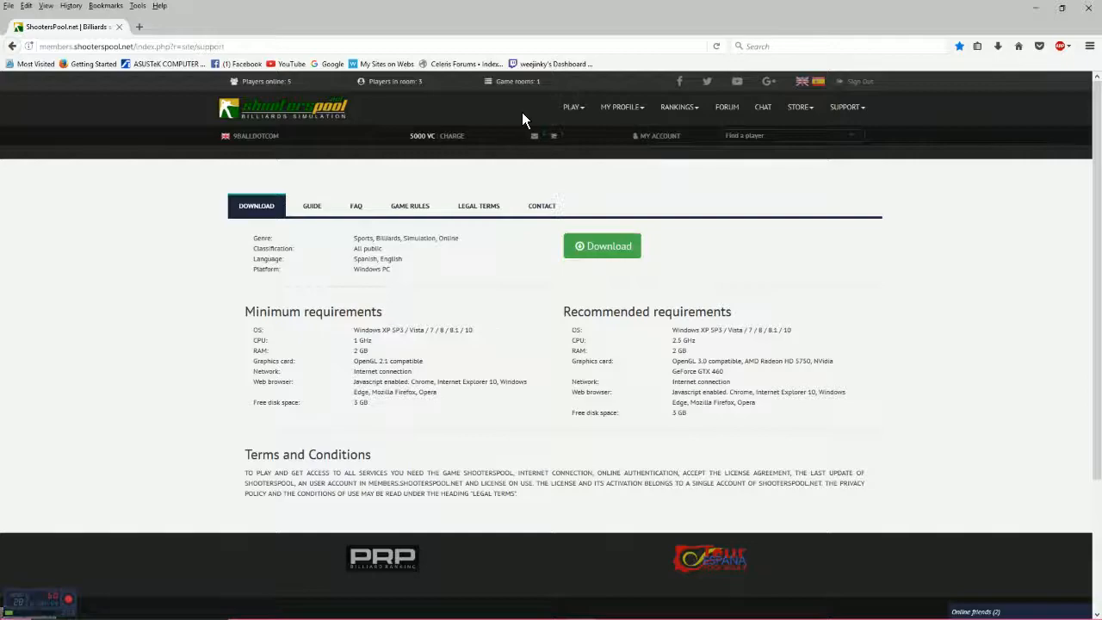
click(571, 107)
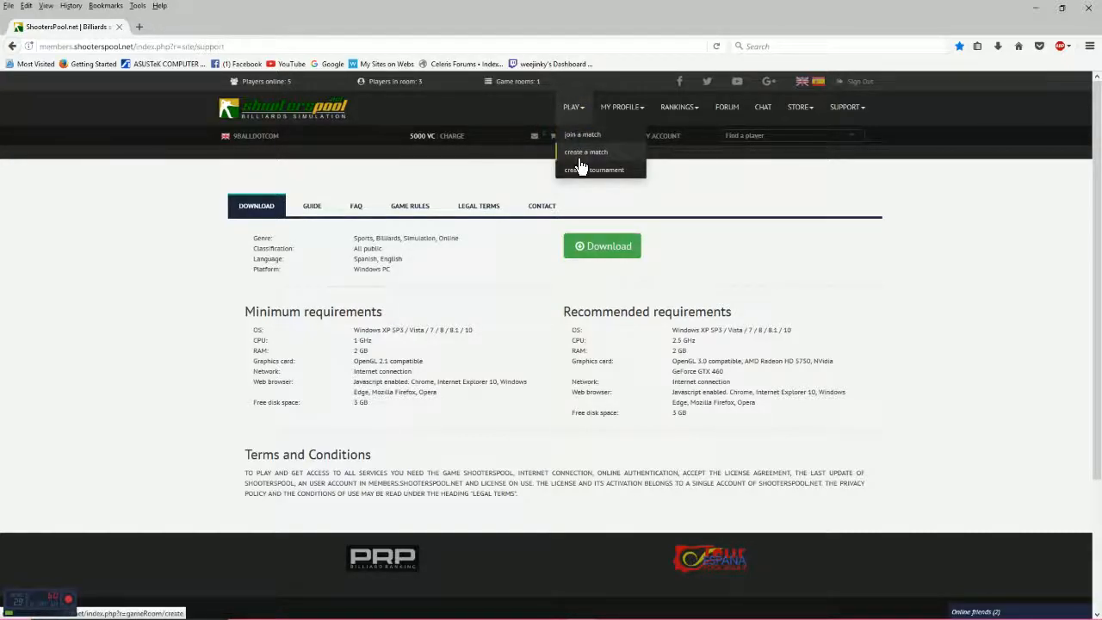
click(582, 135)
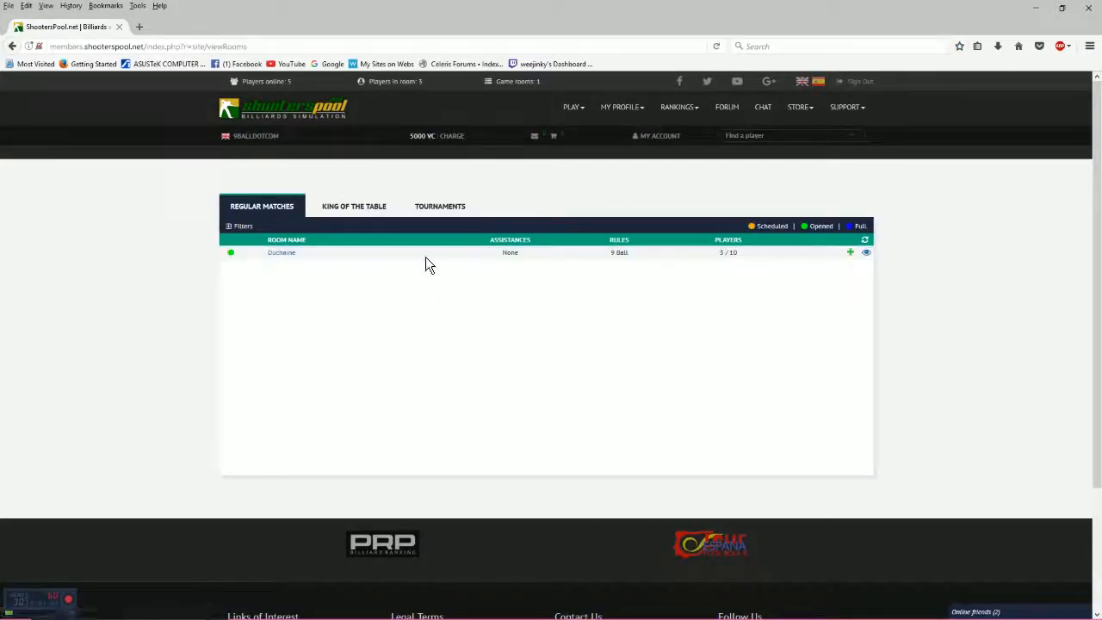
click(282, 252)
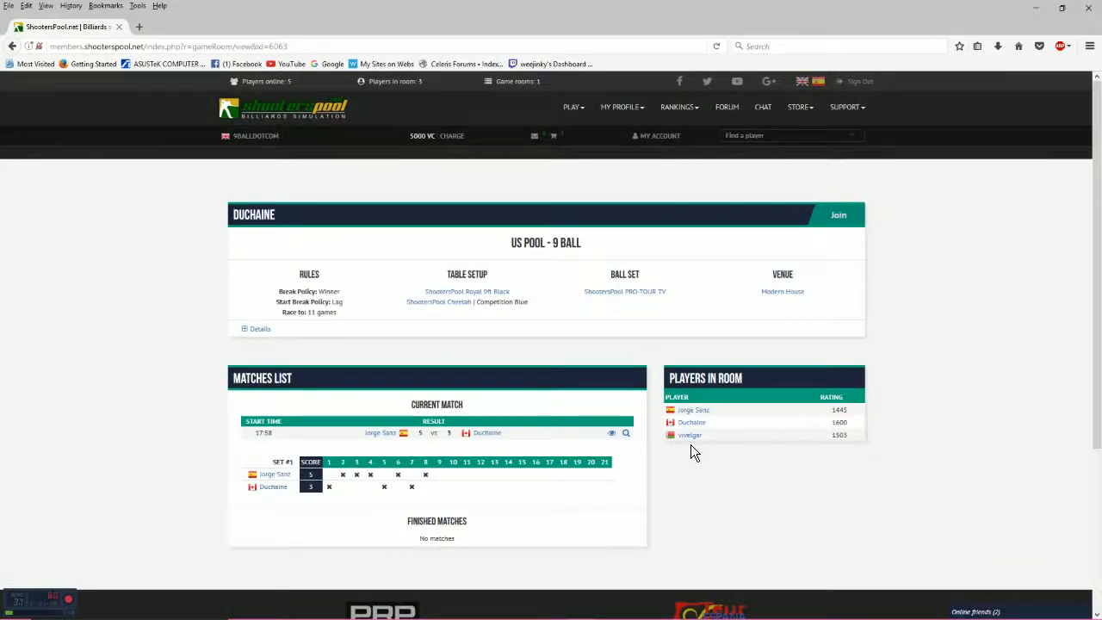
- Start creating a match and view its RULES tab: 9 Ball, 7 games, 1 set
click(572, 107)
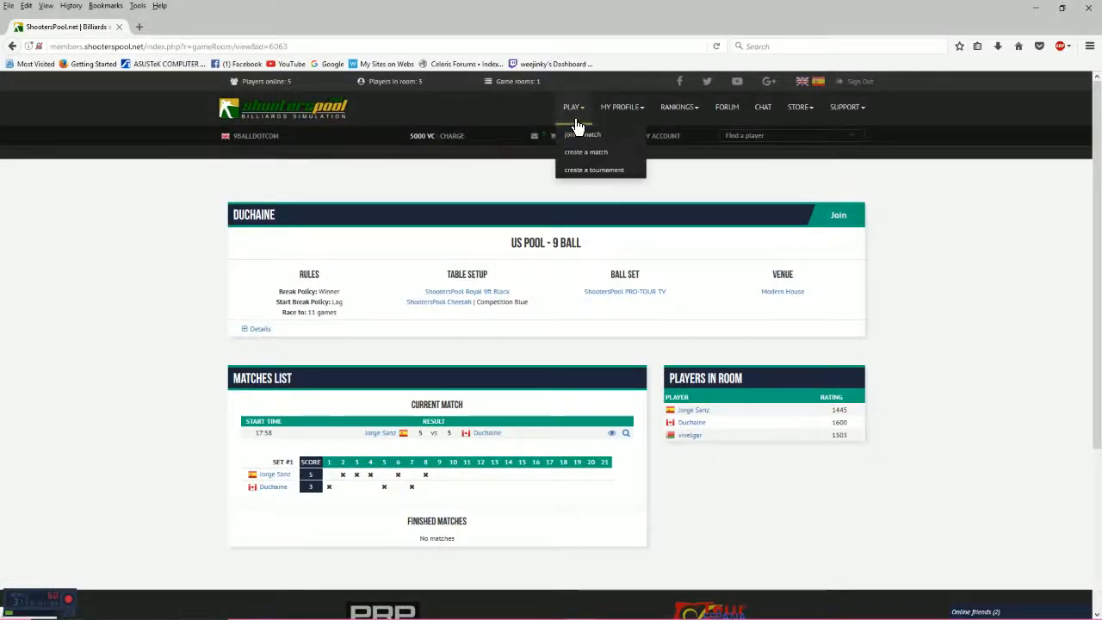
click(585, 151)
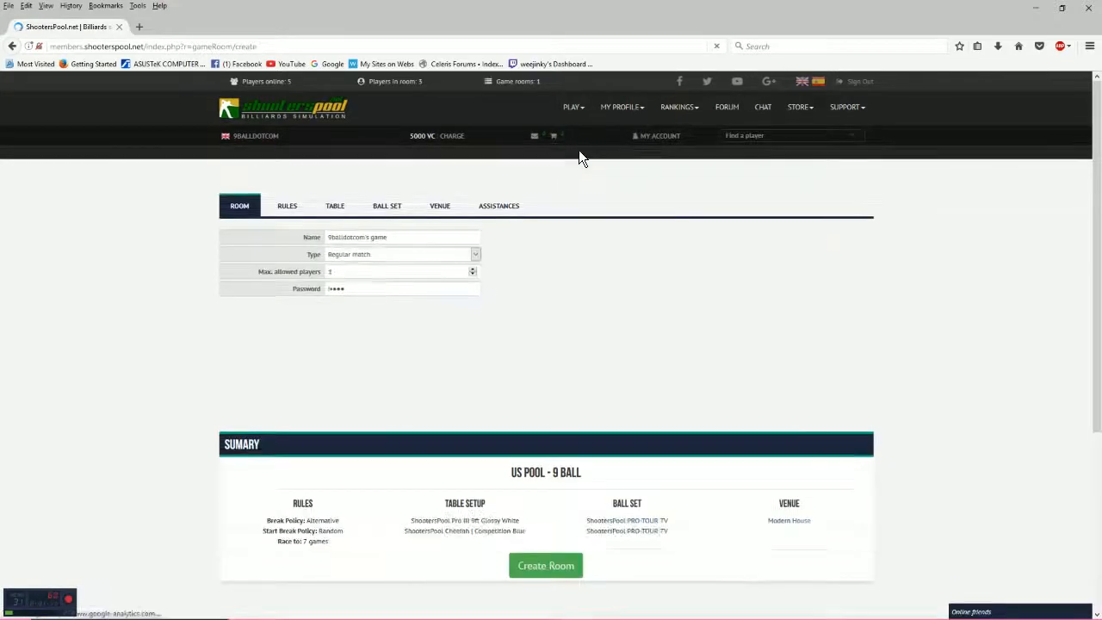
click(287, 206)
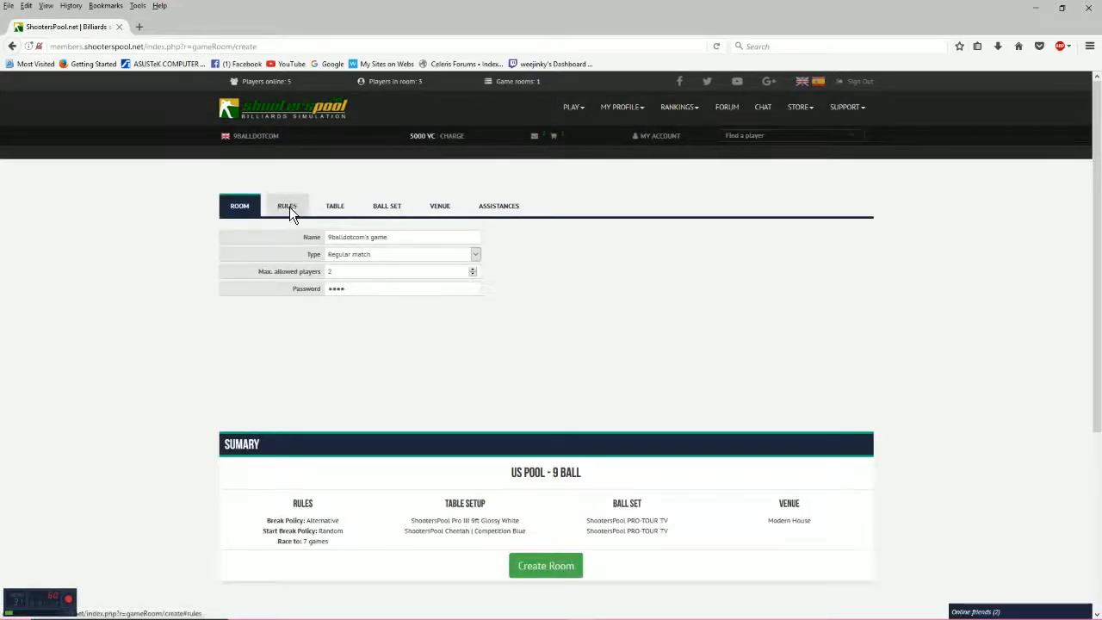
click(287, 206)
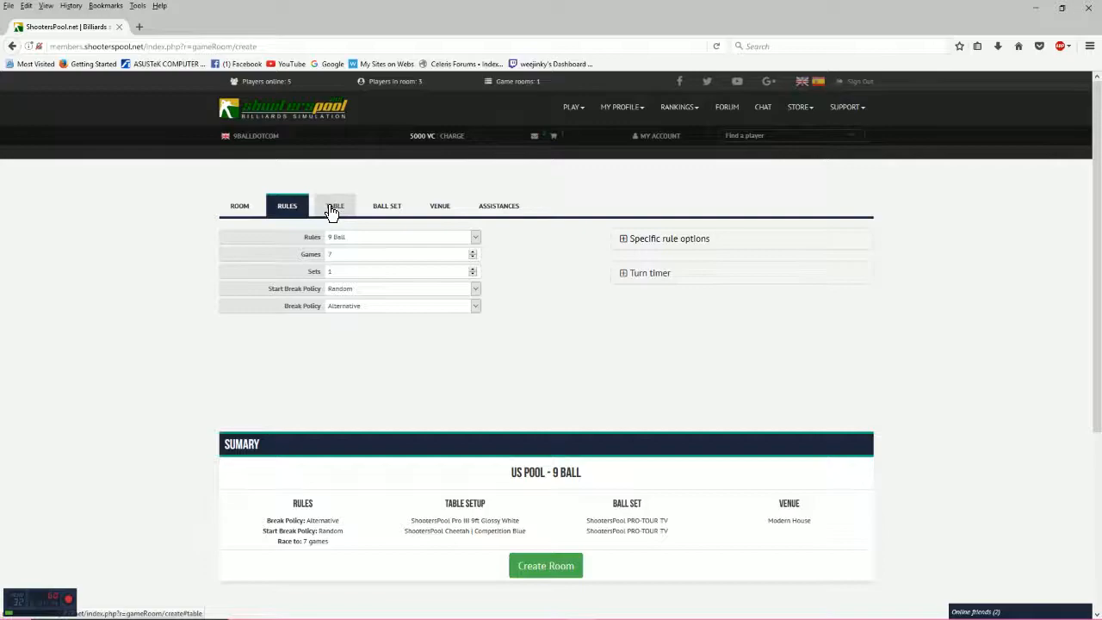
mouse_move(605, 152)
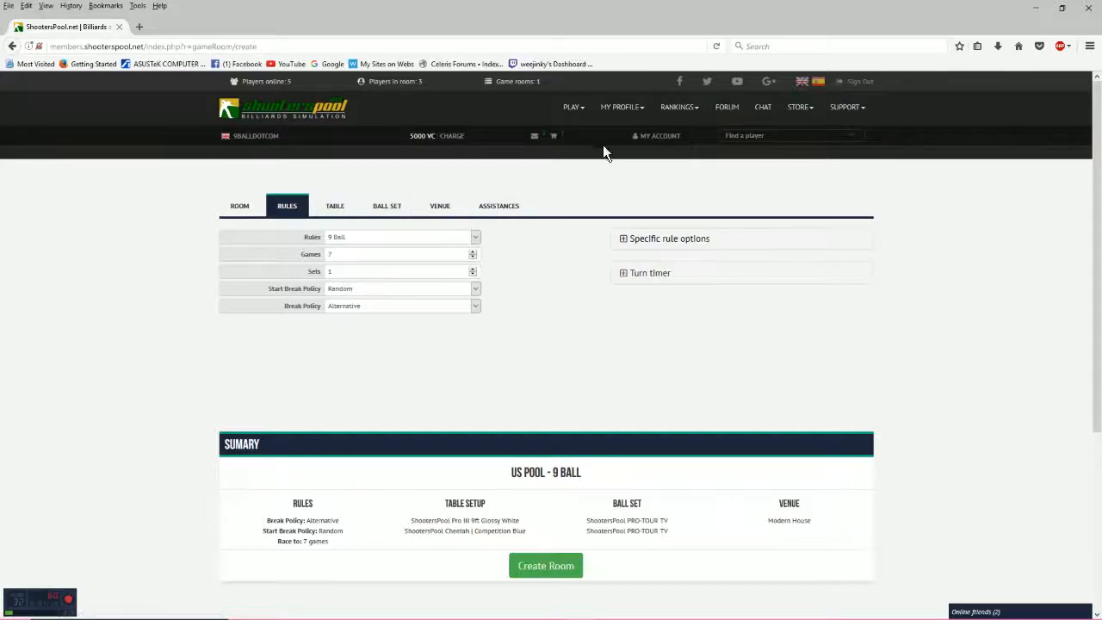
click(571, 107)
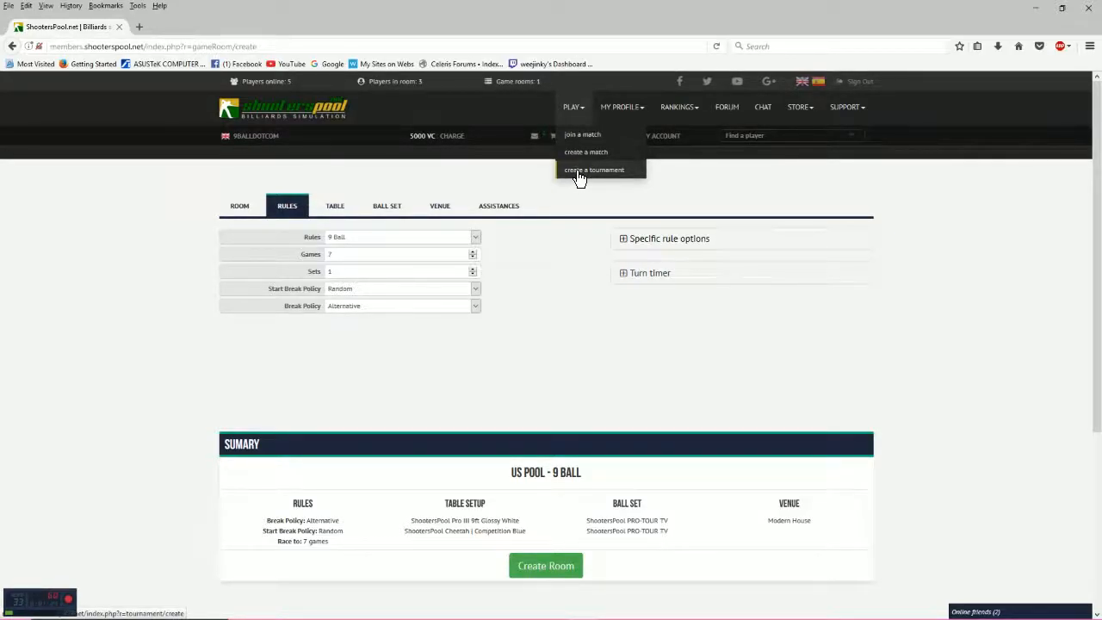
- Start a tournament and review start, elimination and max player options, keeping Sit&Go and single elimination
click(594, 170)
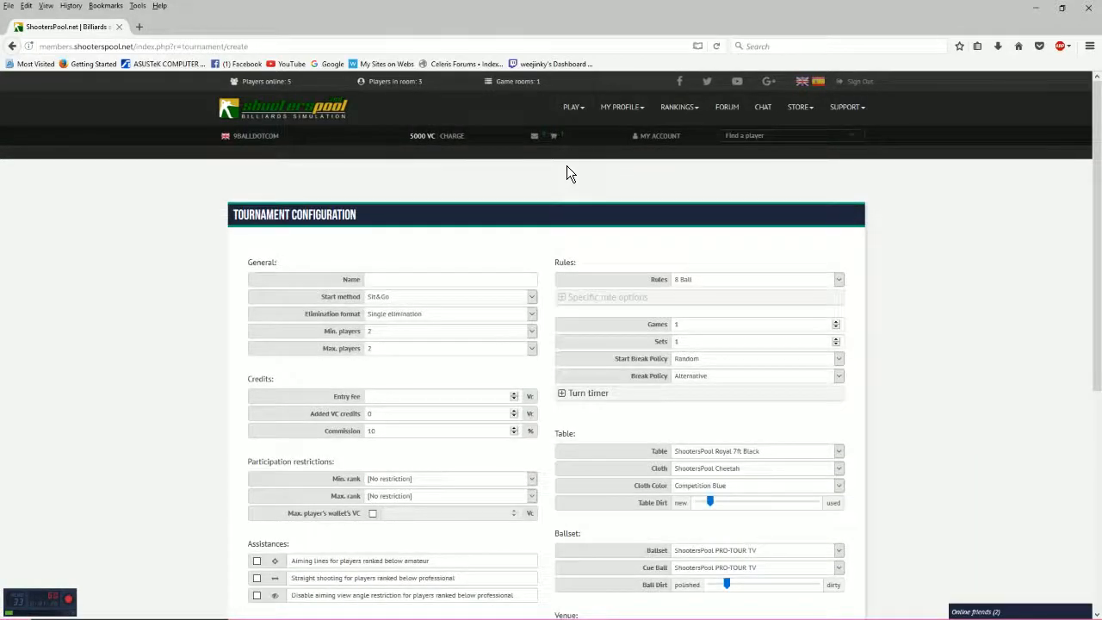
mouse_move(534, 187)
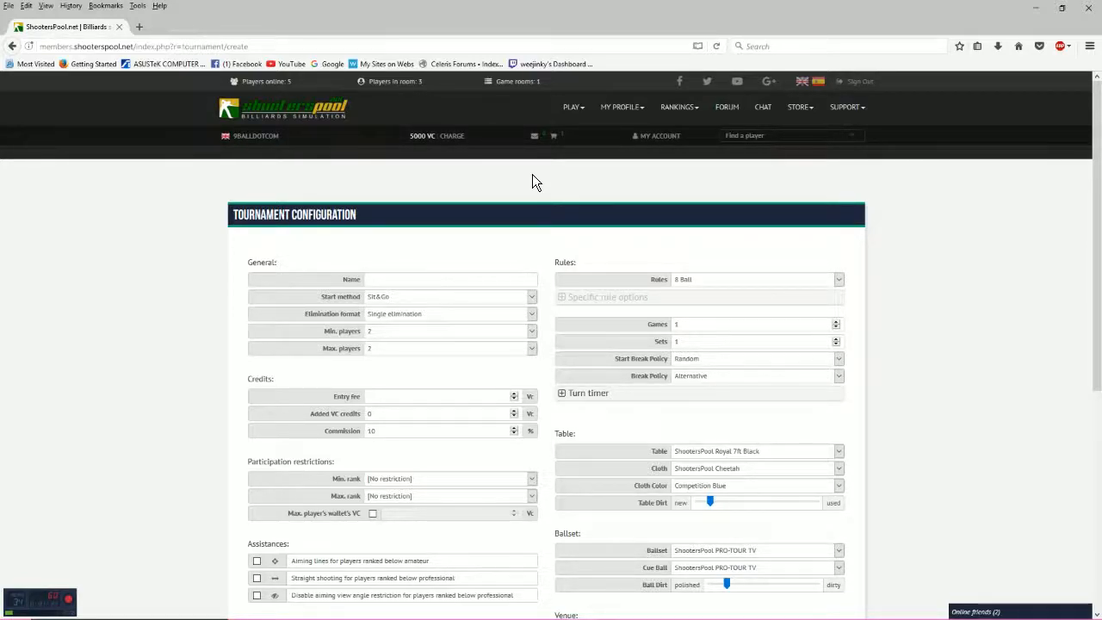
mouse_move(456, 207)
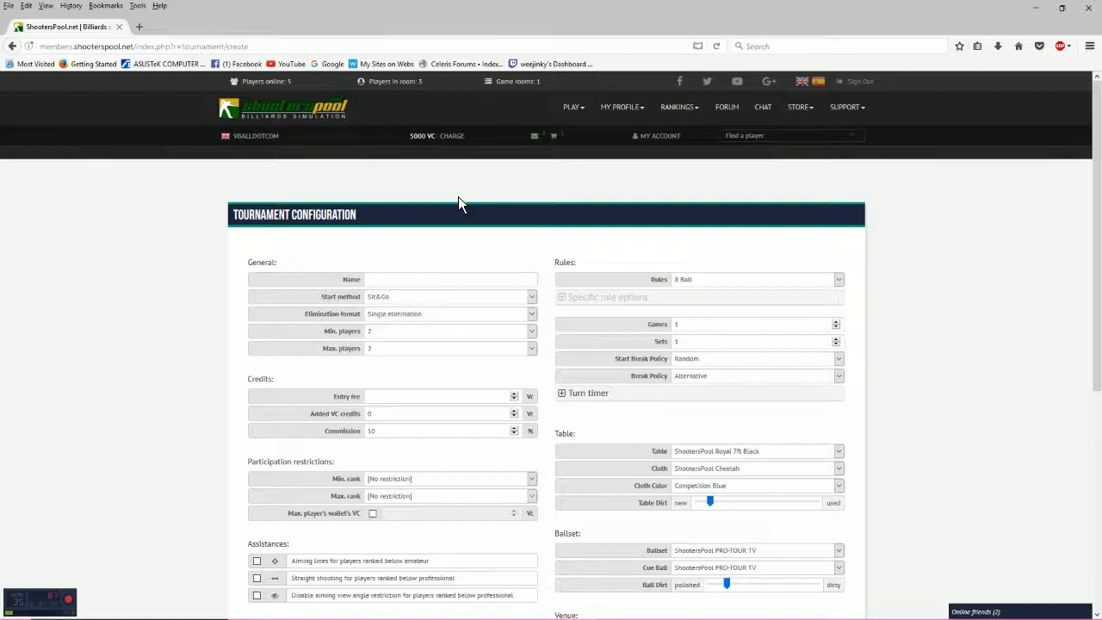
scroll(down, 3)
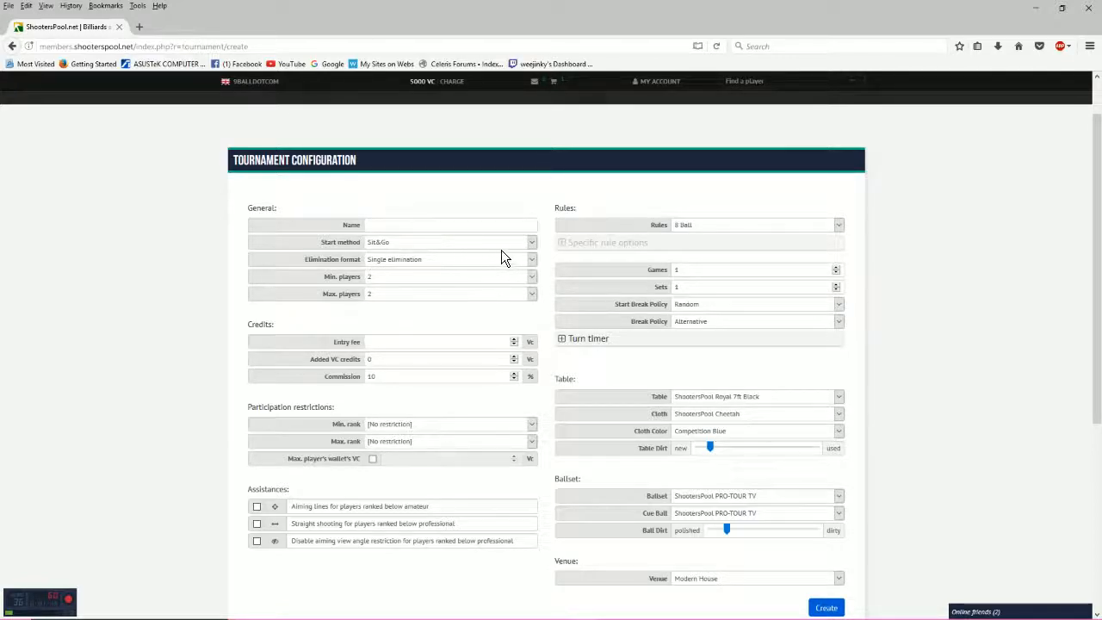
mouse_move(482, 250)
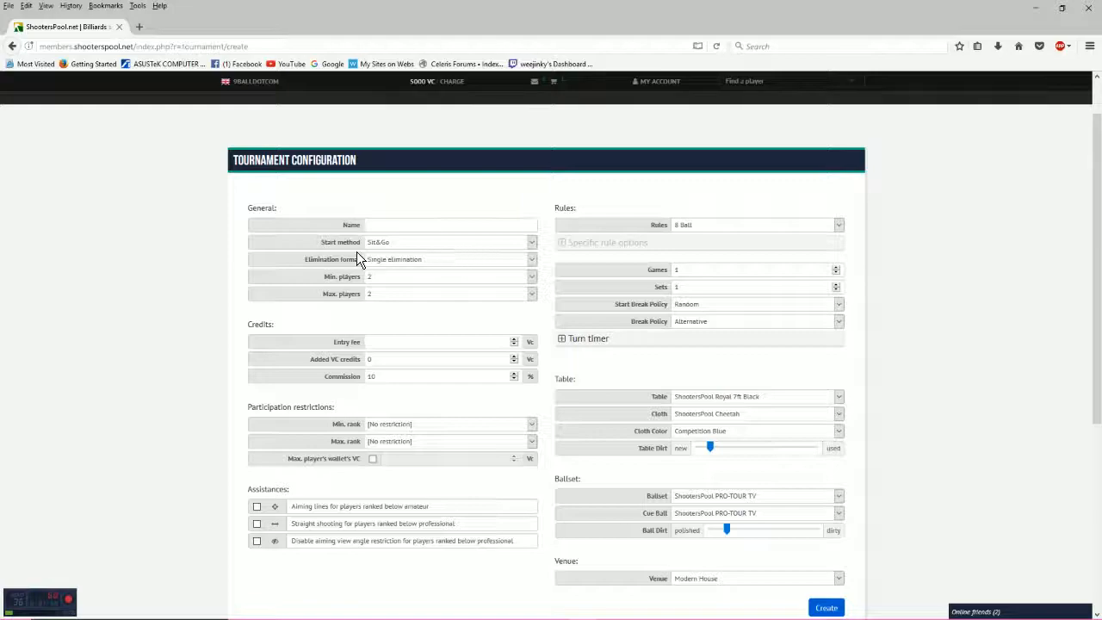
mouse_move(537, 252)
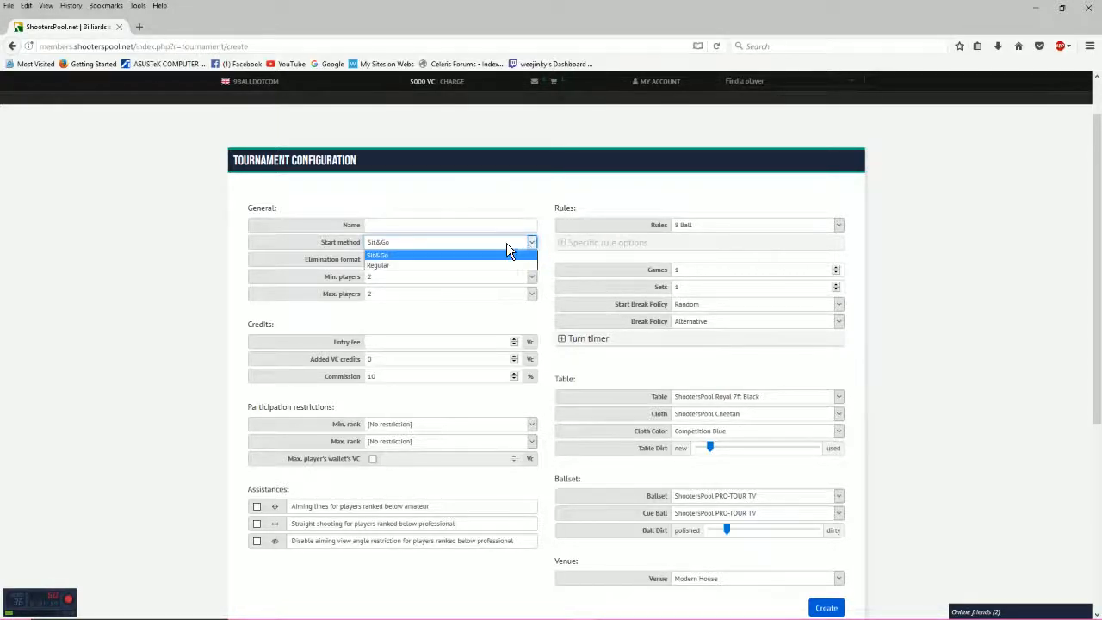
click(394, 259)
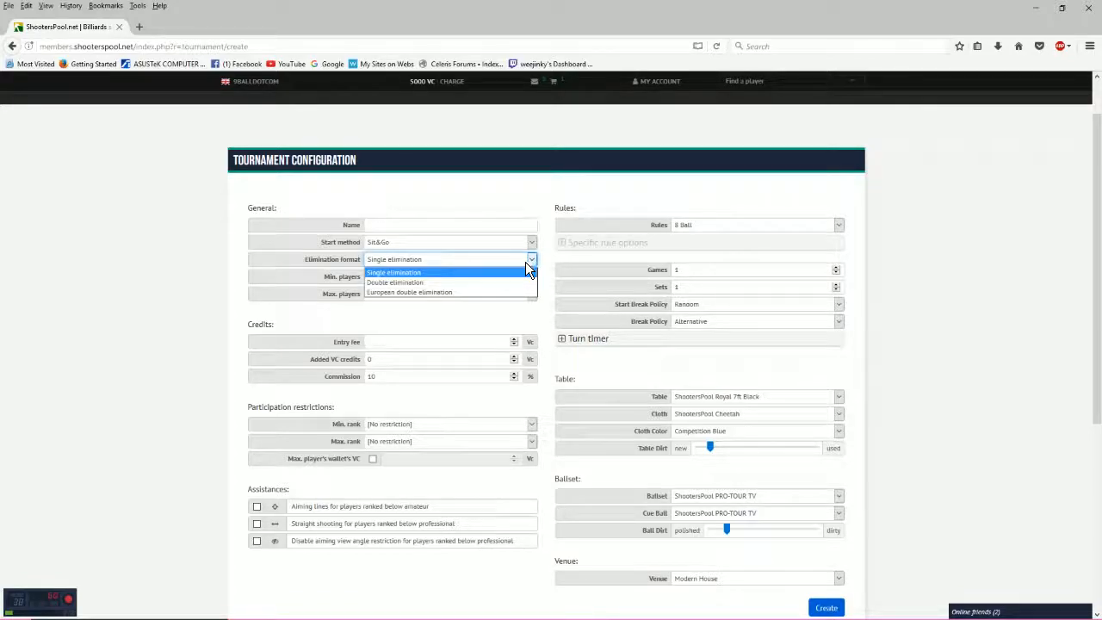
mouse_move(435, 292)
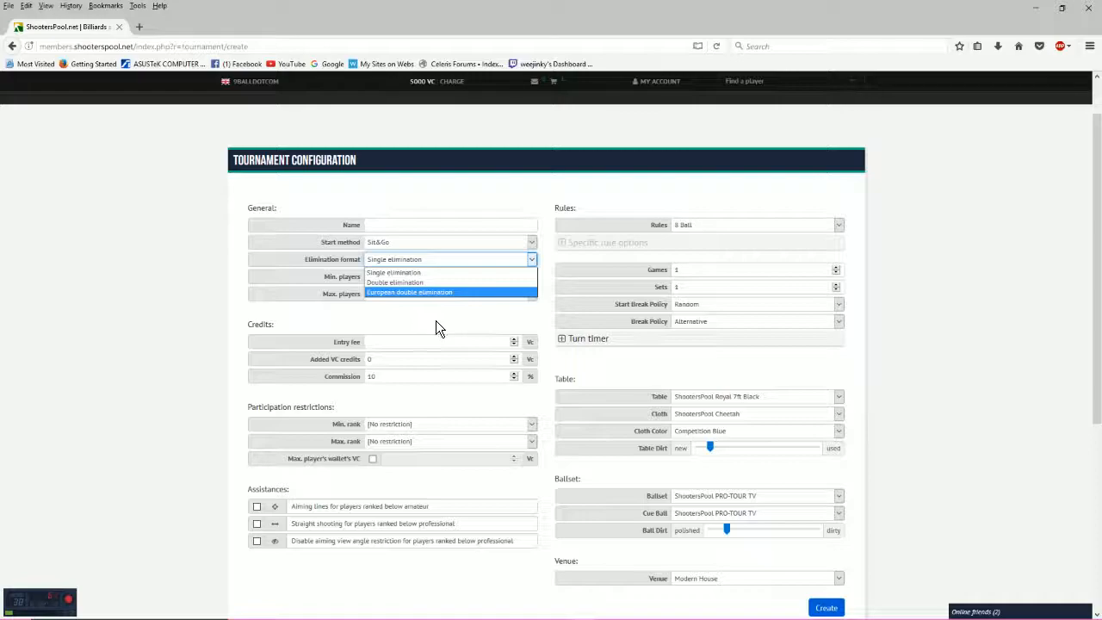
click(393, 271)
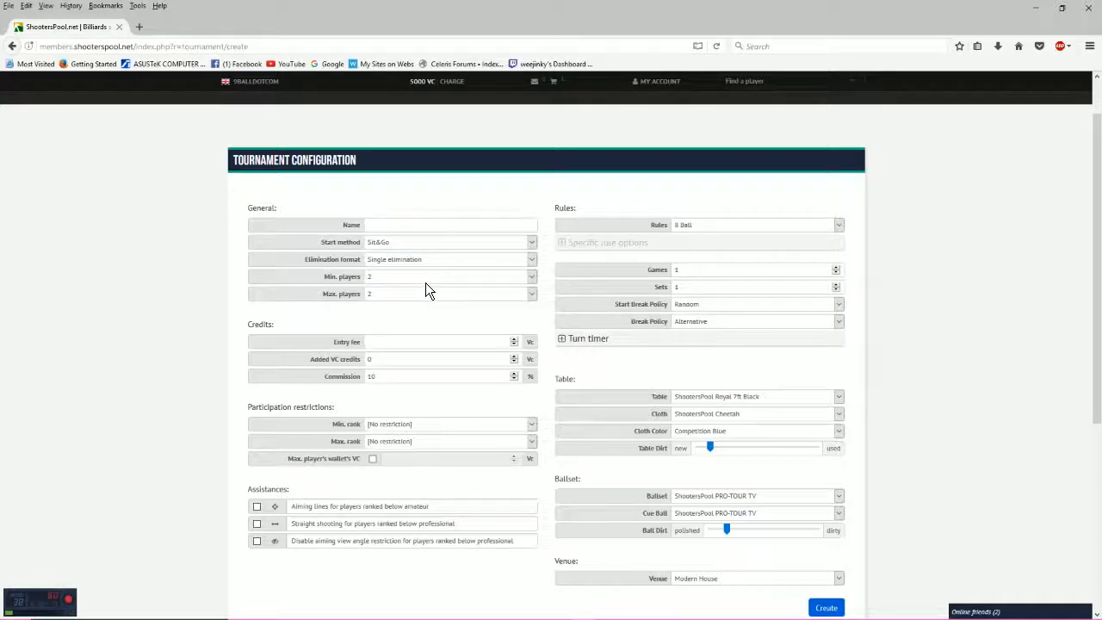
mouse_move(445, 312)
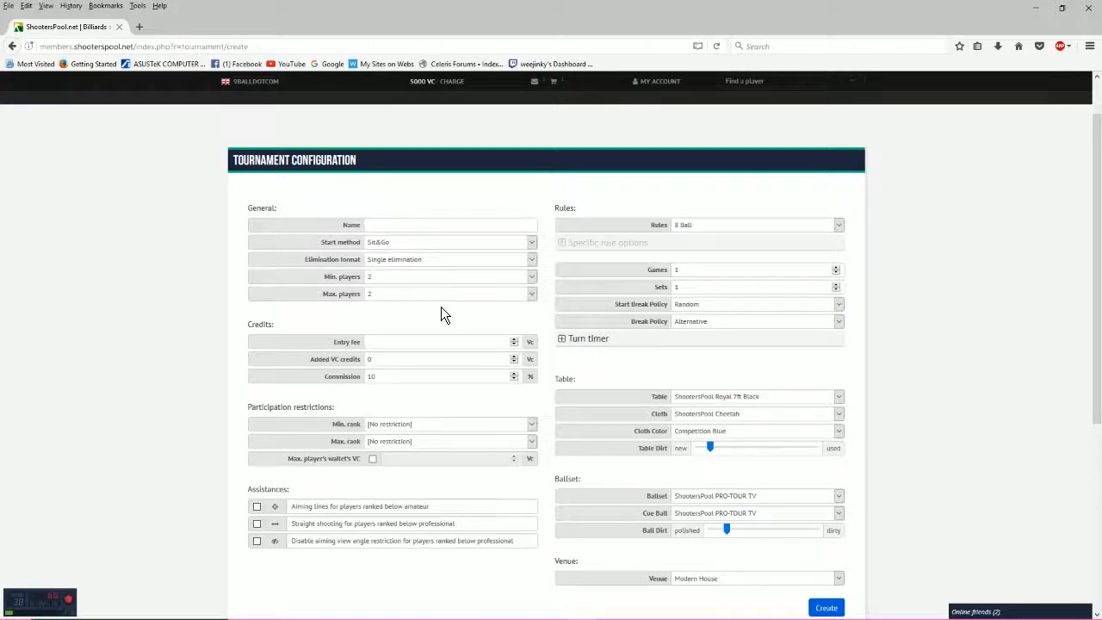
click(532, 276)
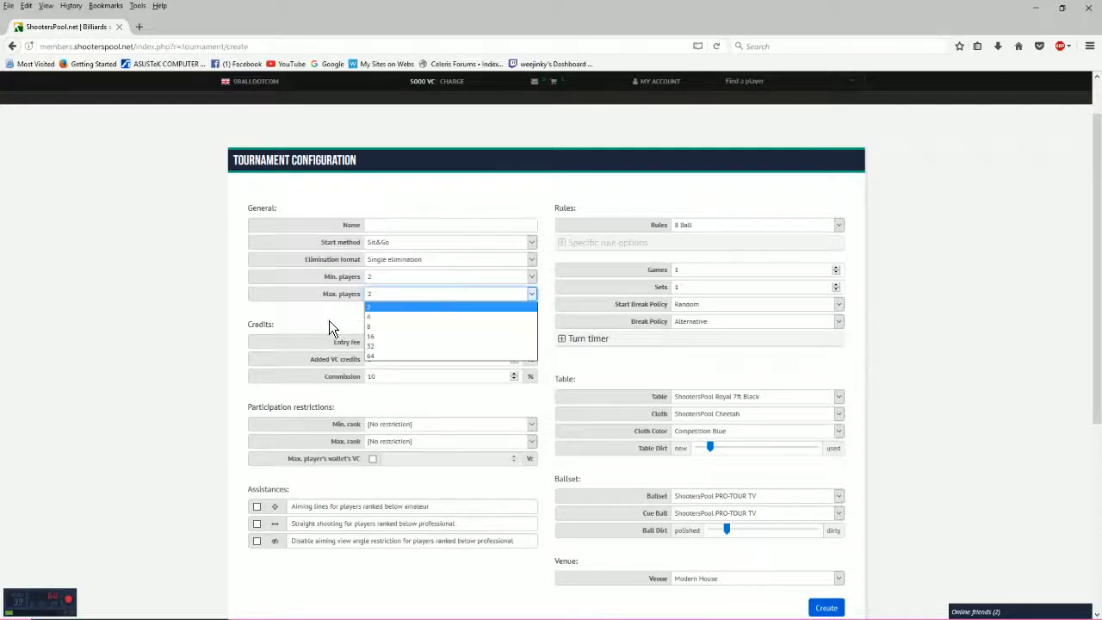
click(369, 308)
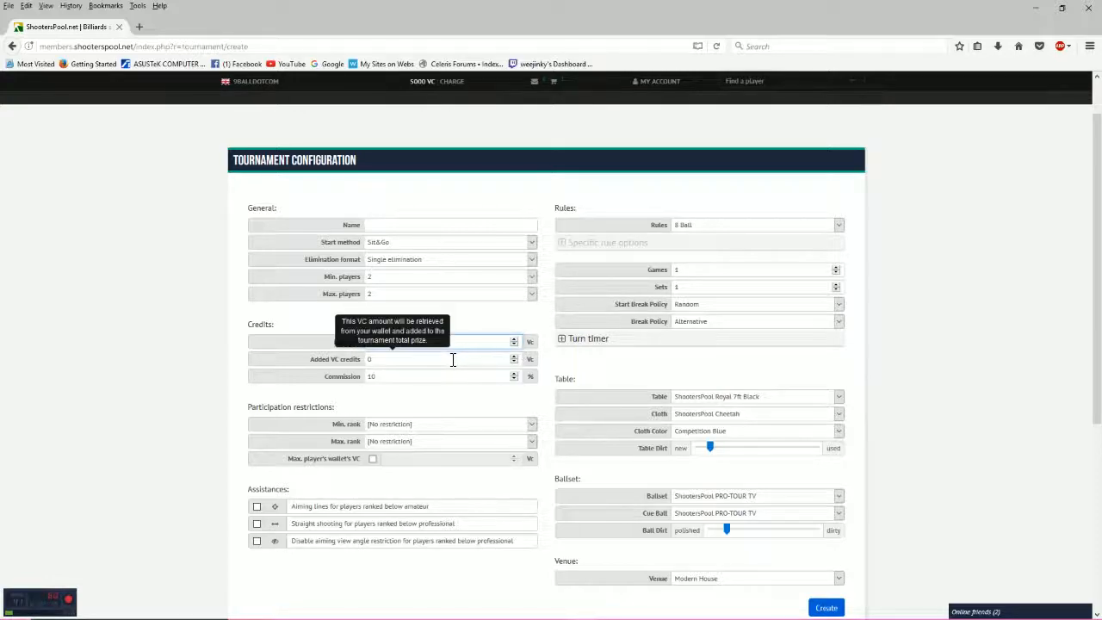
text(20)
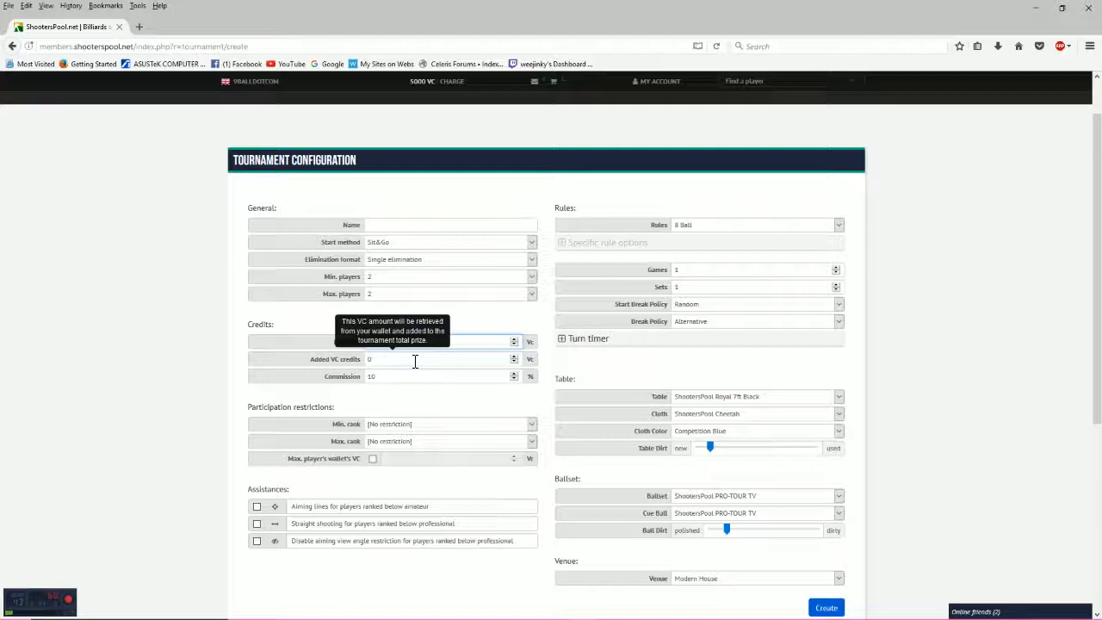
mouse_move(411, 377)
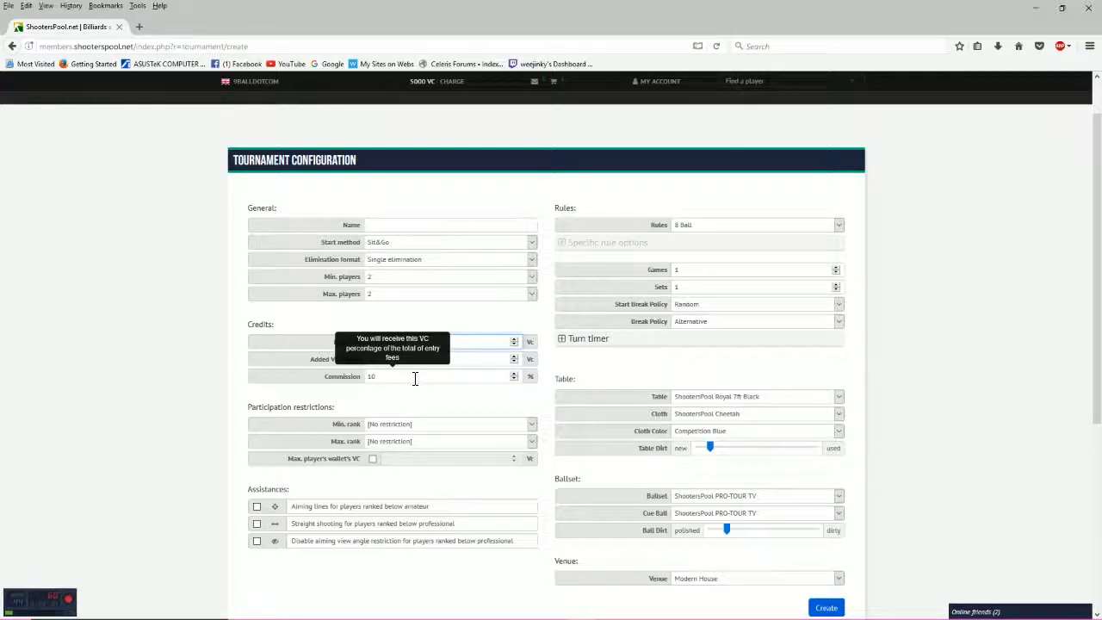
text(20)
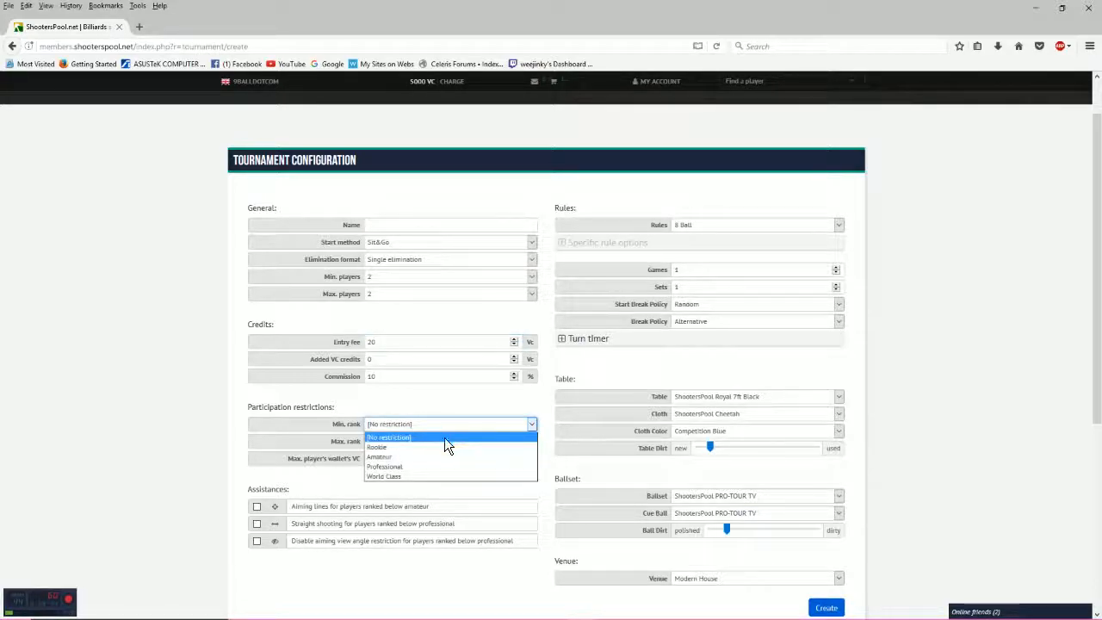
mouse_move(424, 471)
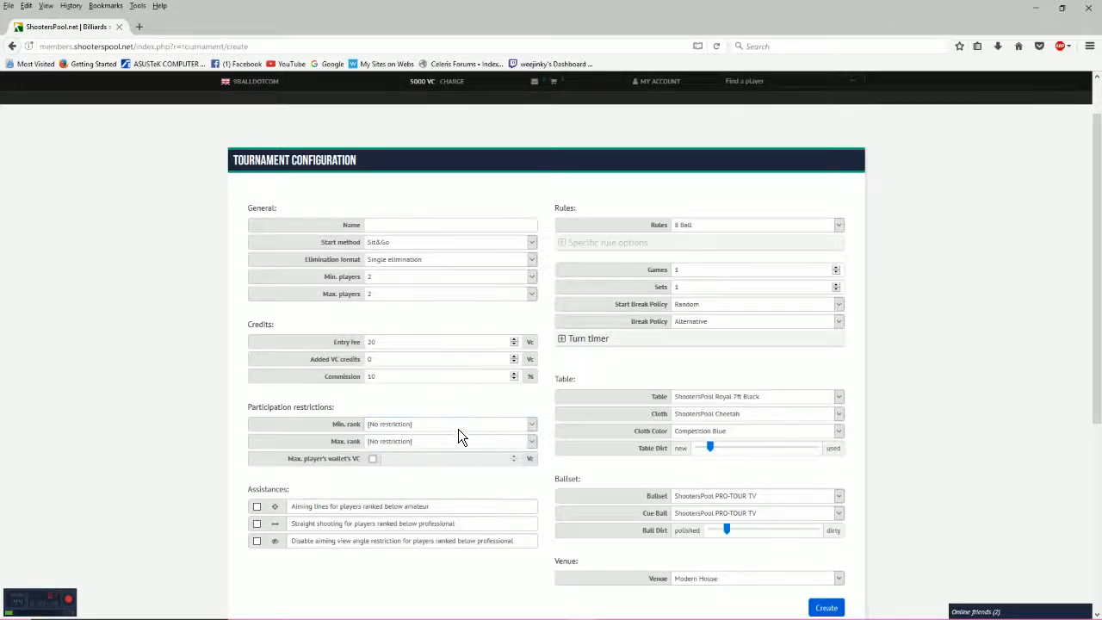
click(532, 441)
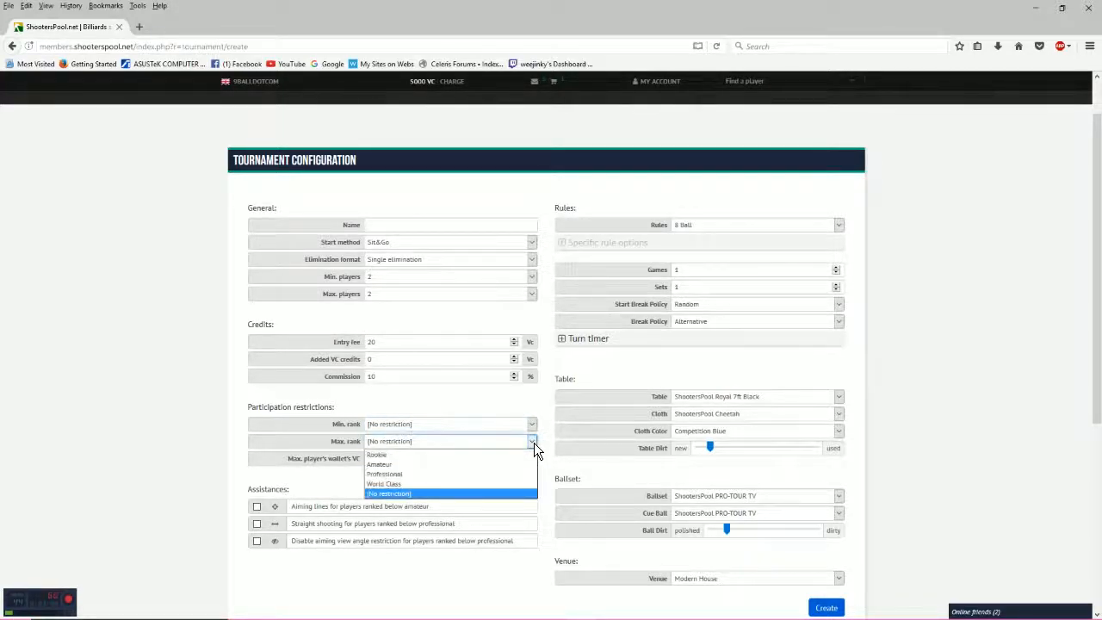
click(389, 494)
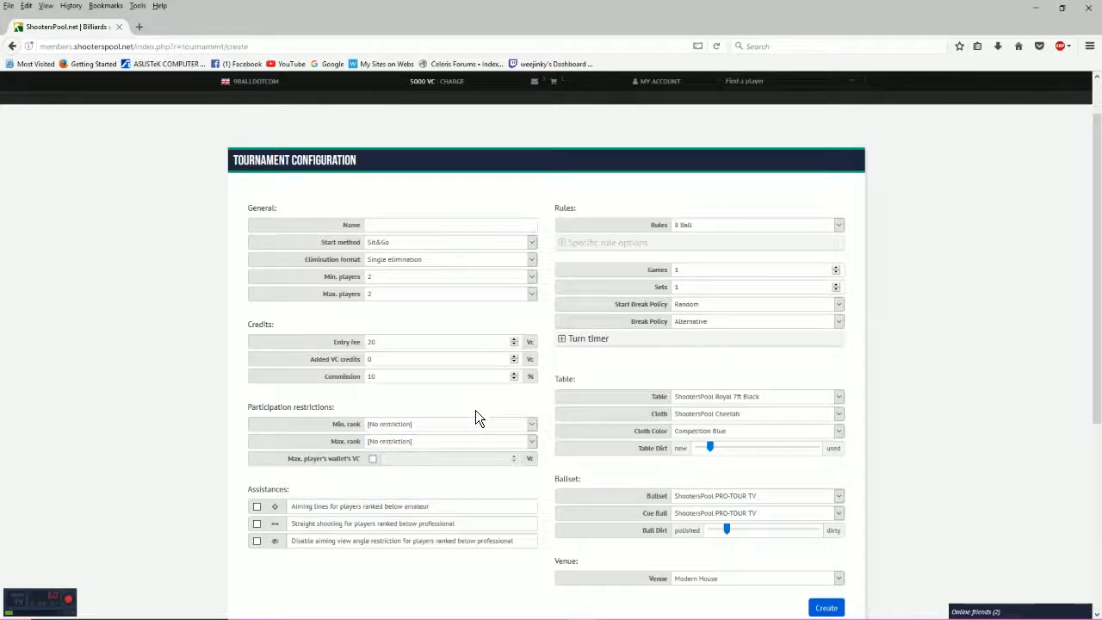
mouse_move(422, 458)
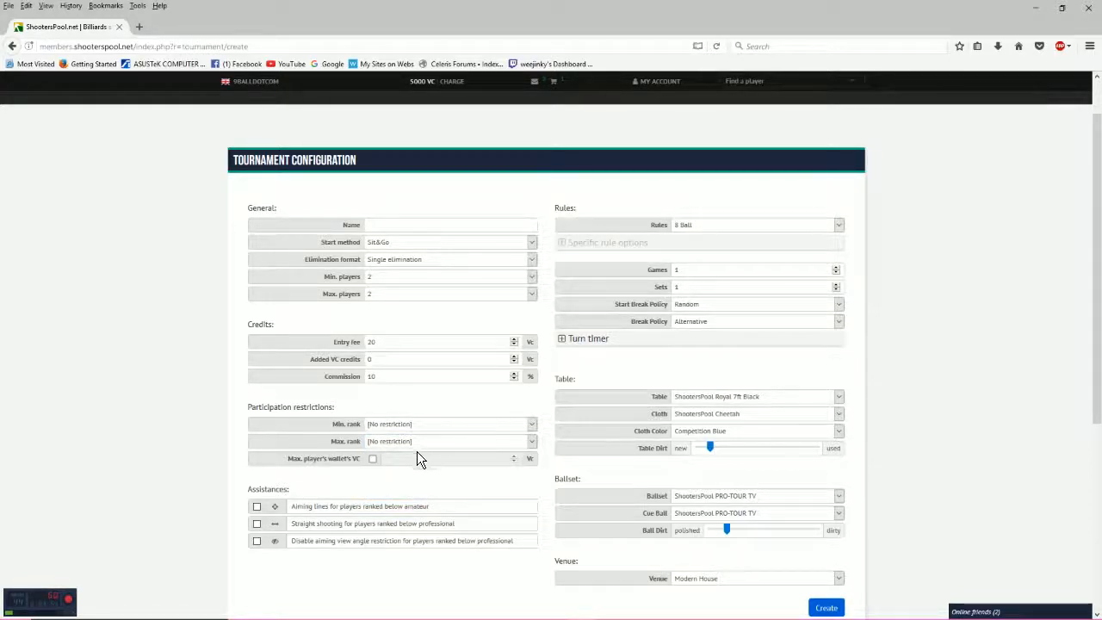
mouse_move(374, 460)
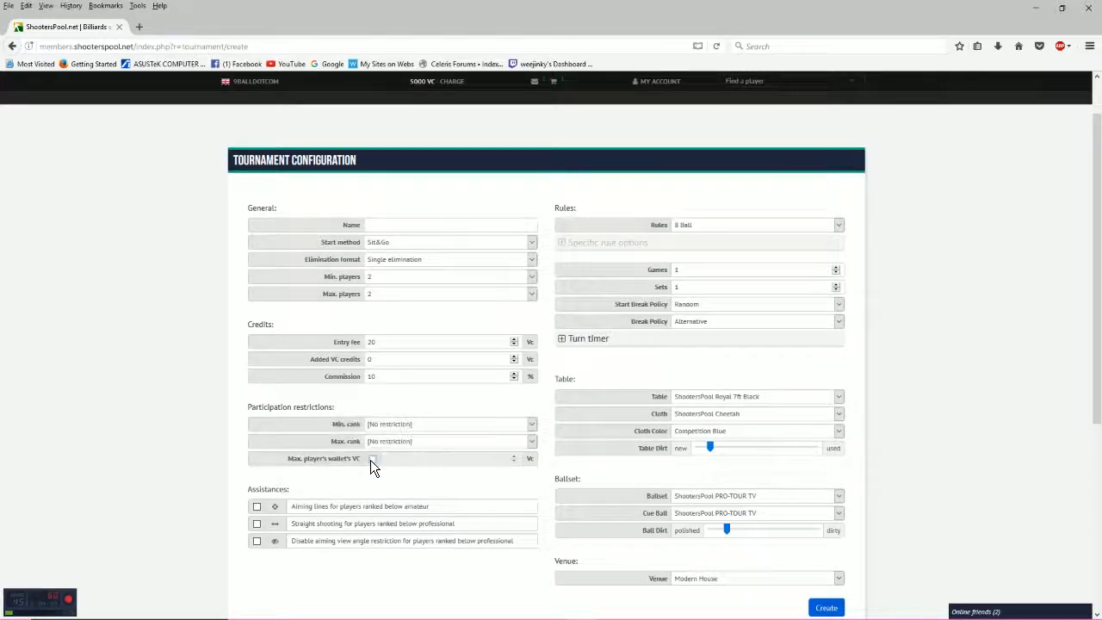
mouse_move(373, 462)
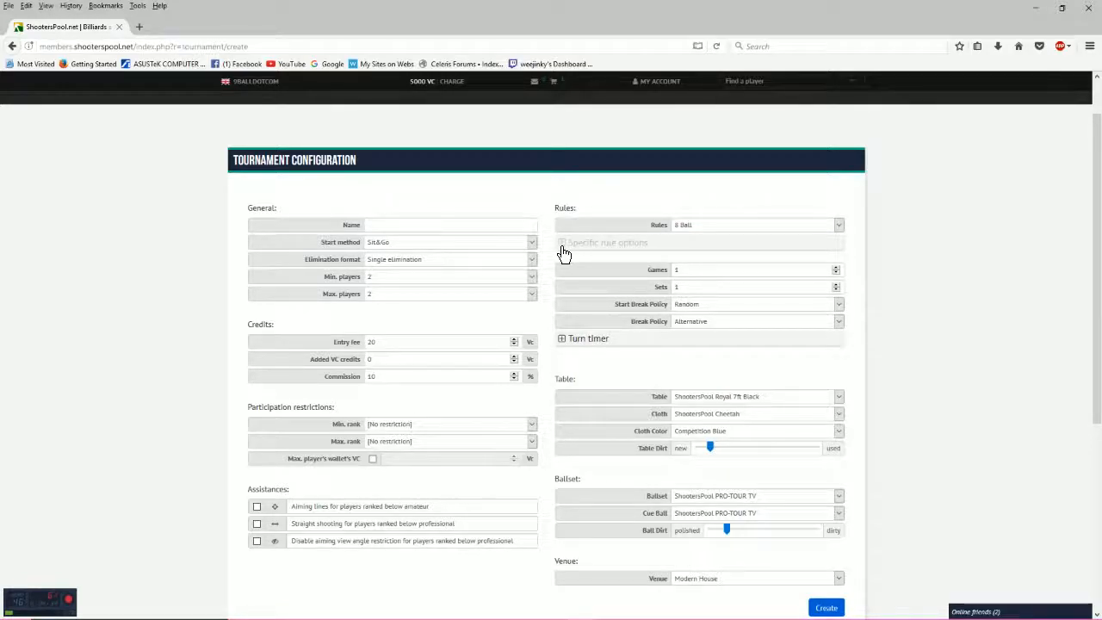
- Review the 9 Ball break policy and turn timer options, then show pool table models
click(562, 242)
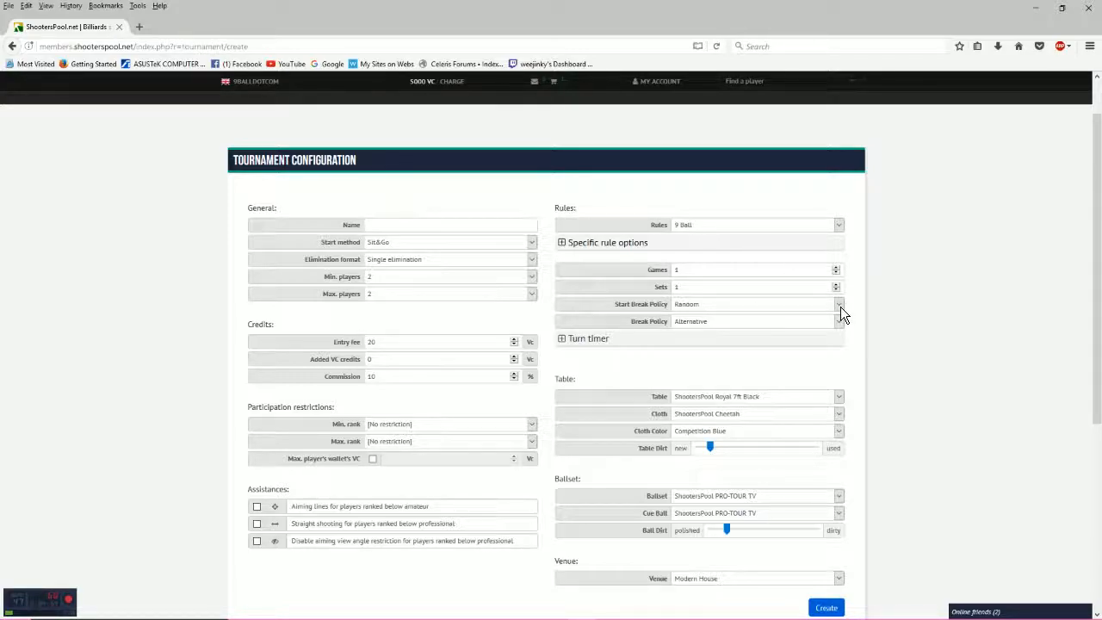
click(837, 304)
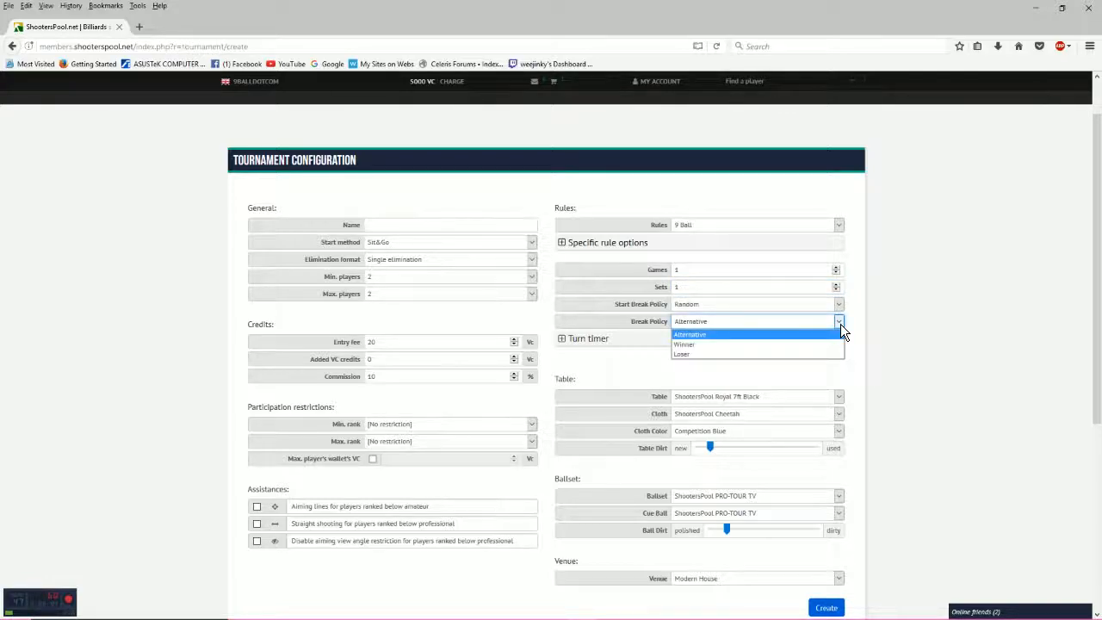
mouse_move(912, 334)
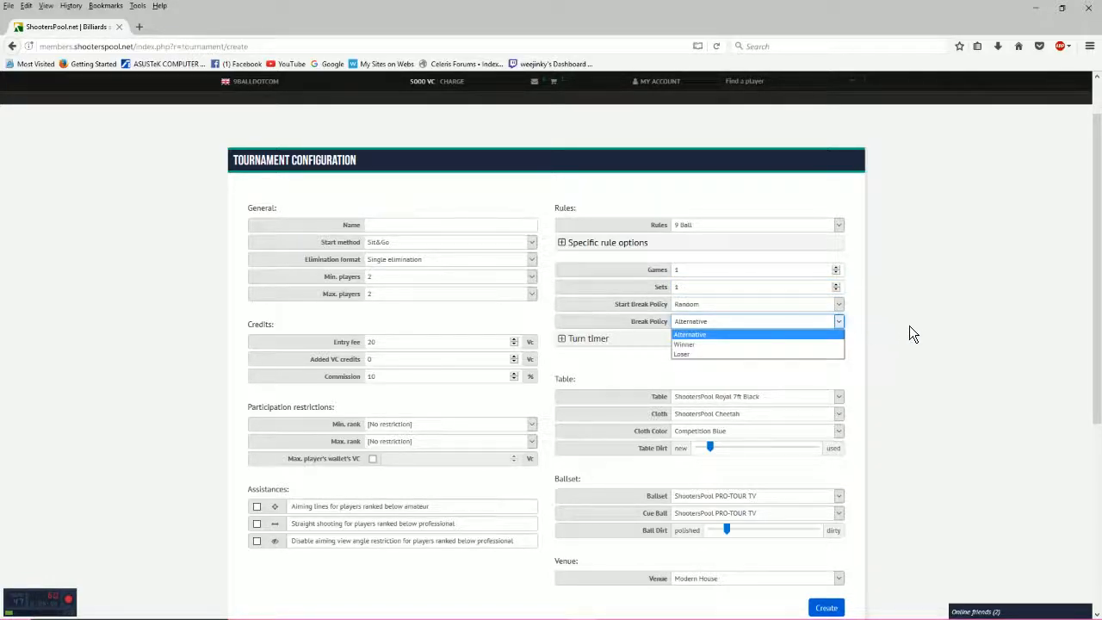
click(562, 338)
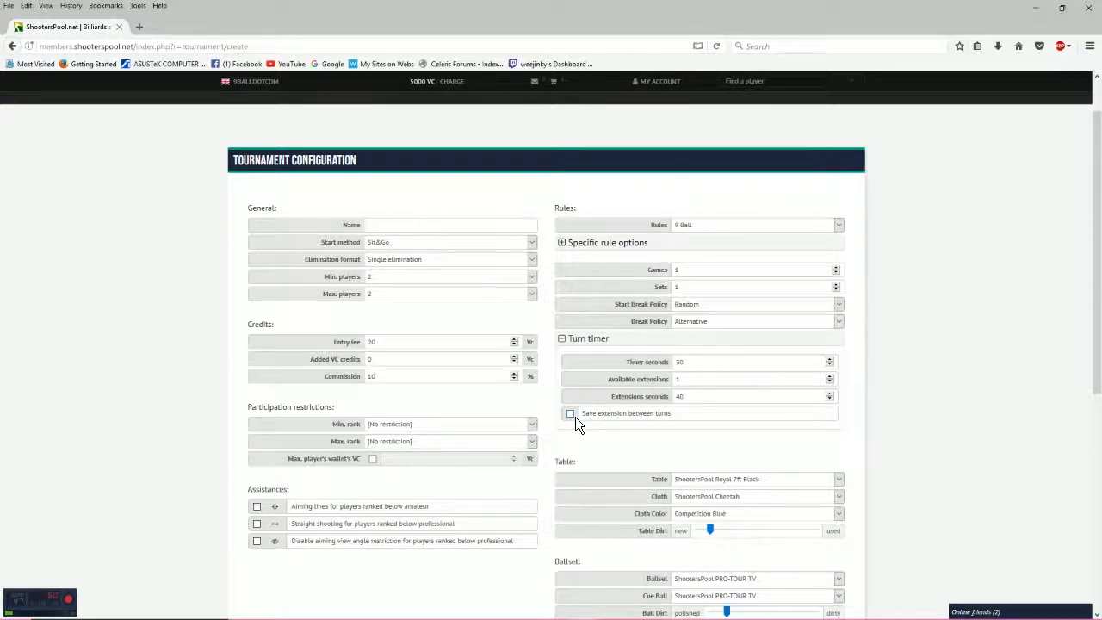
click(562, 337)
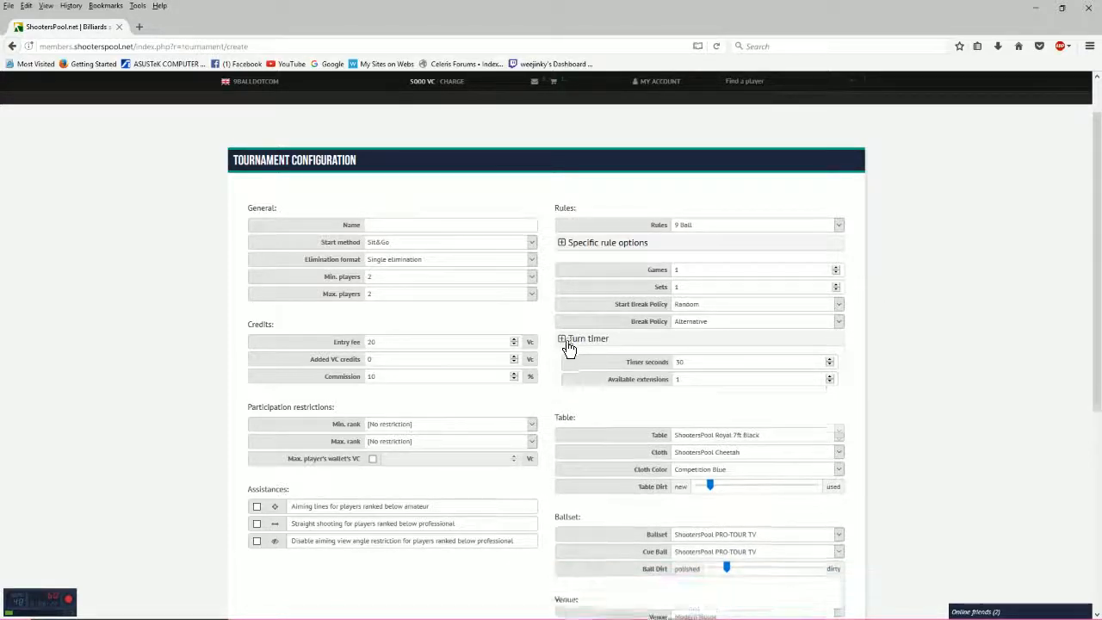
click(562, 337)
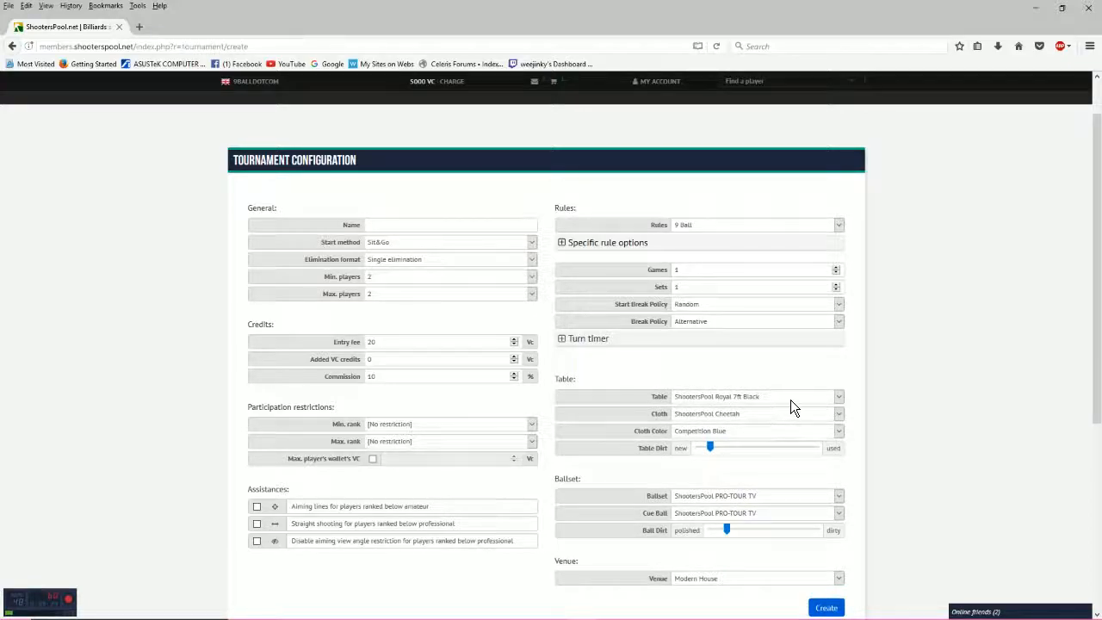
click(837, 397)
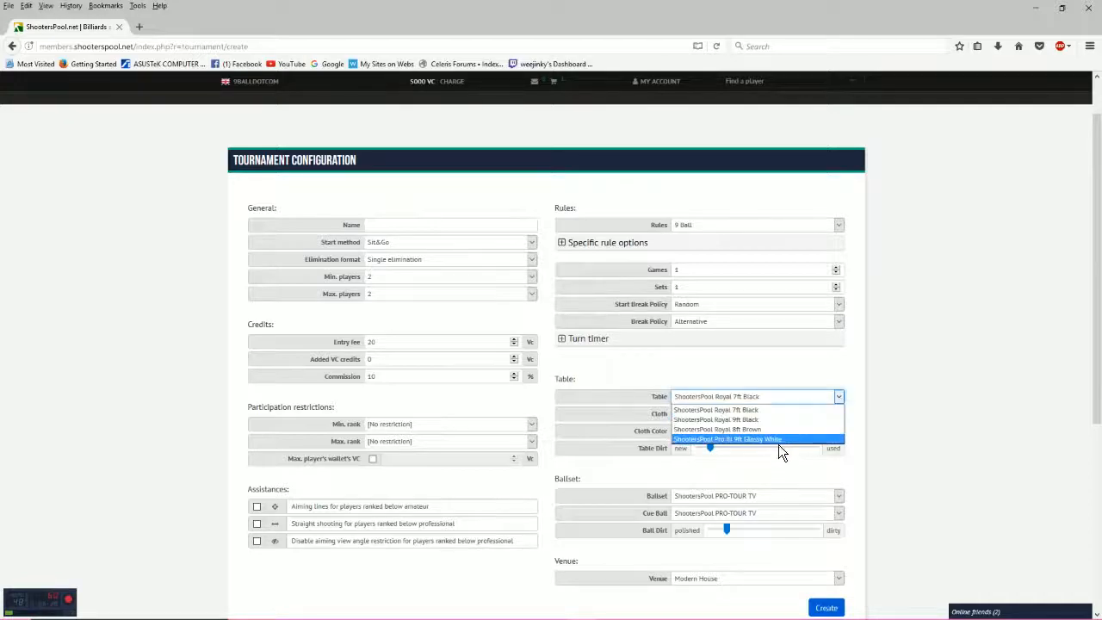
mouse_move(779, 408)
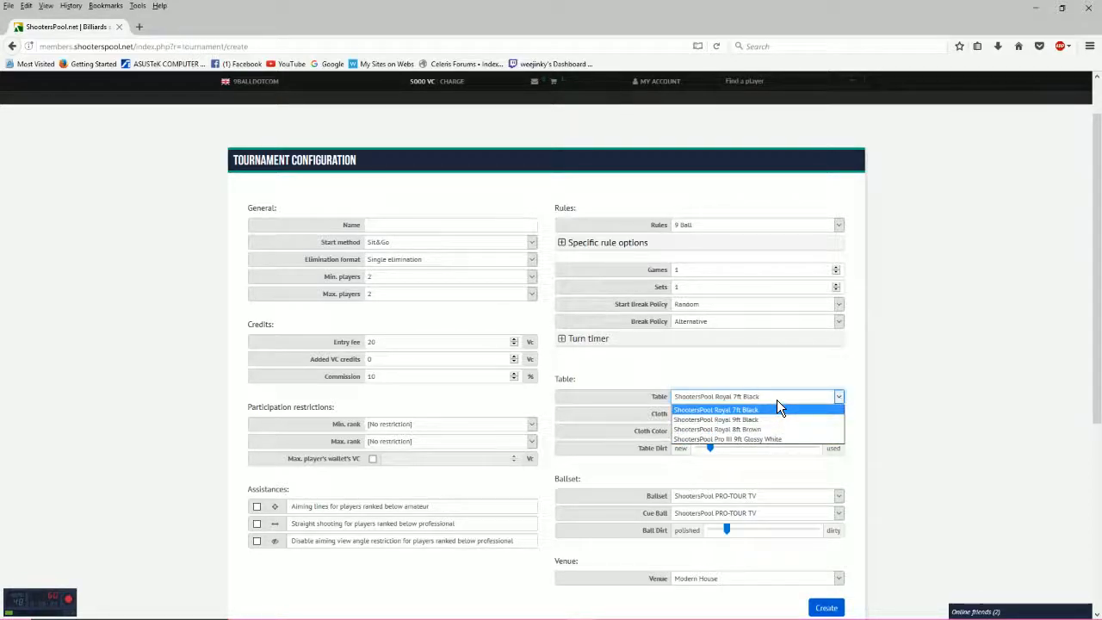
mouse_move(791, 439)
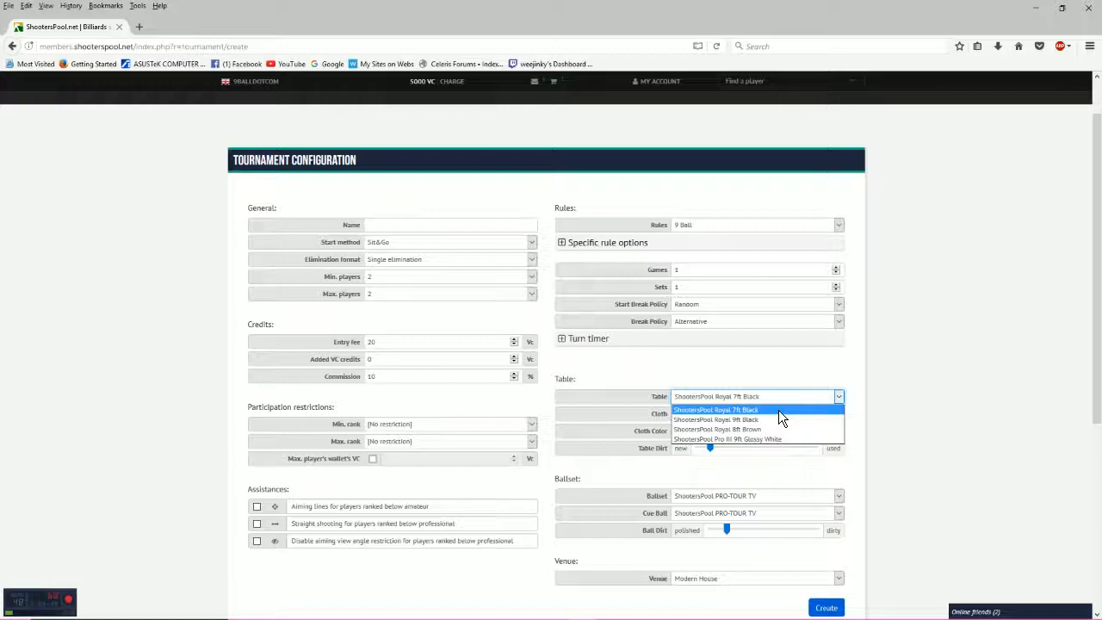
mouse_move(779, 419)
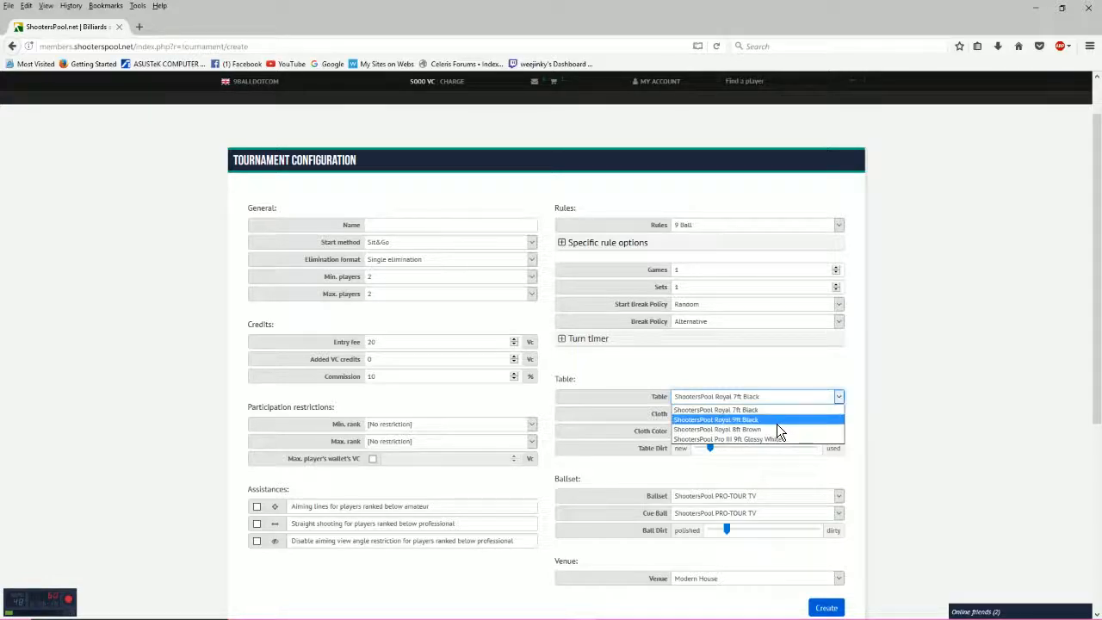
mouse_move(758, 409)
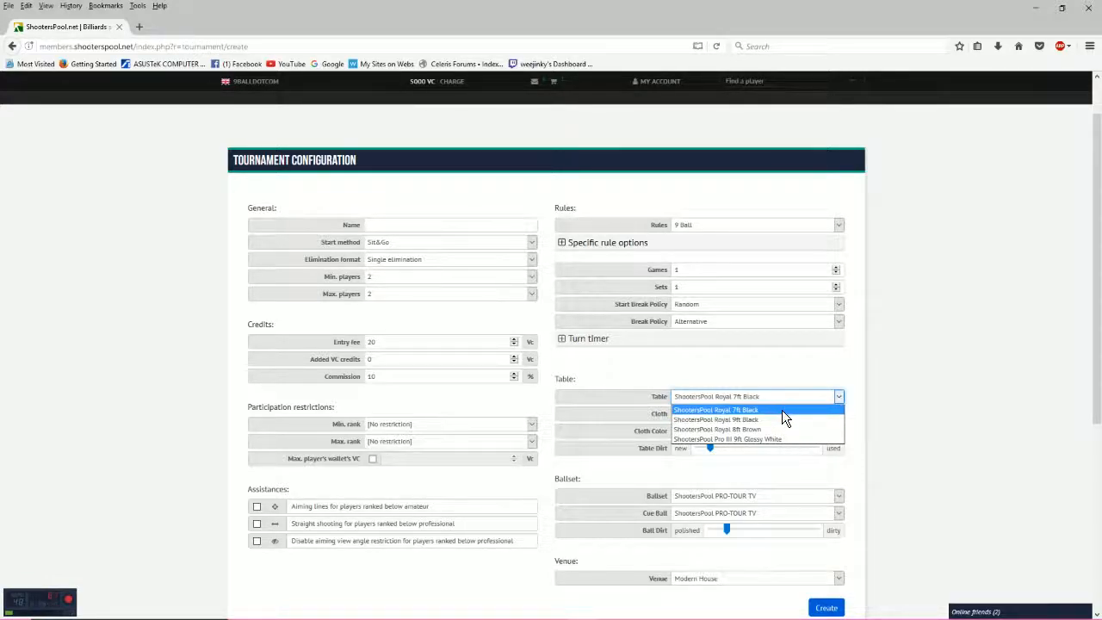
mouse_move(775, 420)
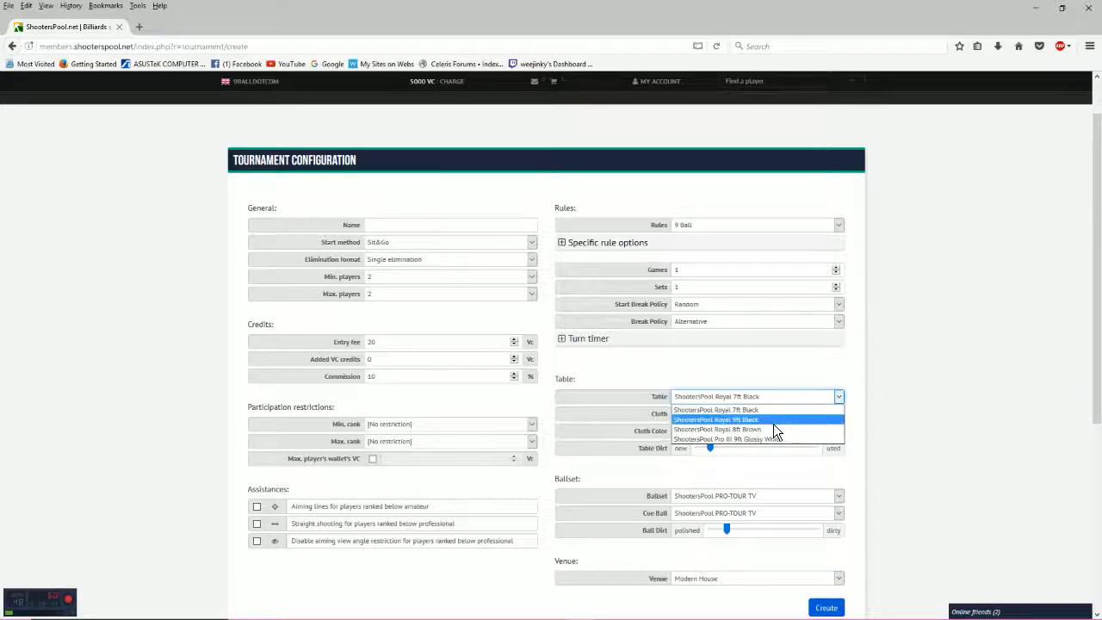
mouse_move(758, 410)
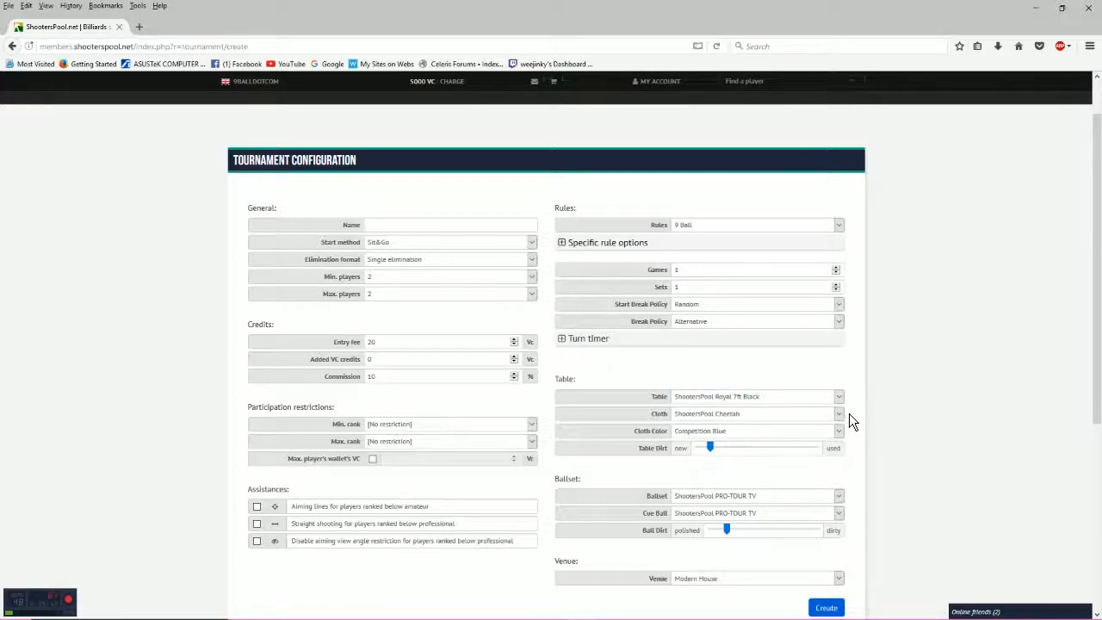
- Keep the Cheetah cloth and set the table dirt slider close to new
click(837, 413)
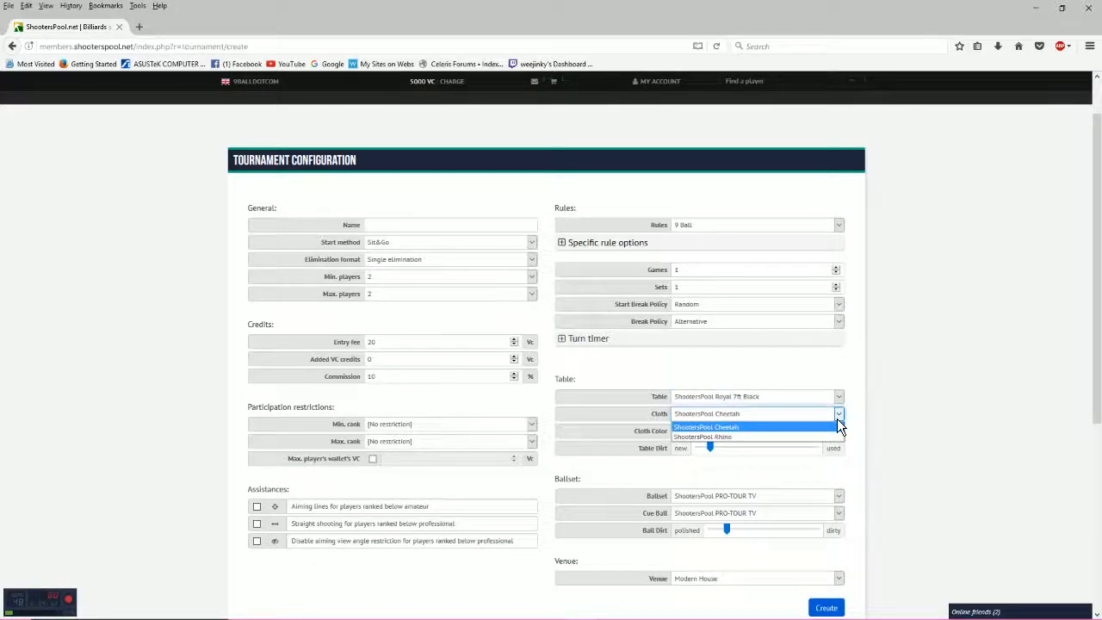
mouse_move(775, 431)
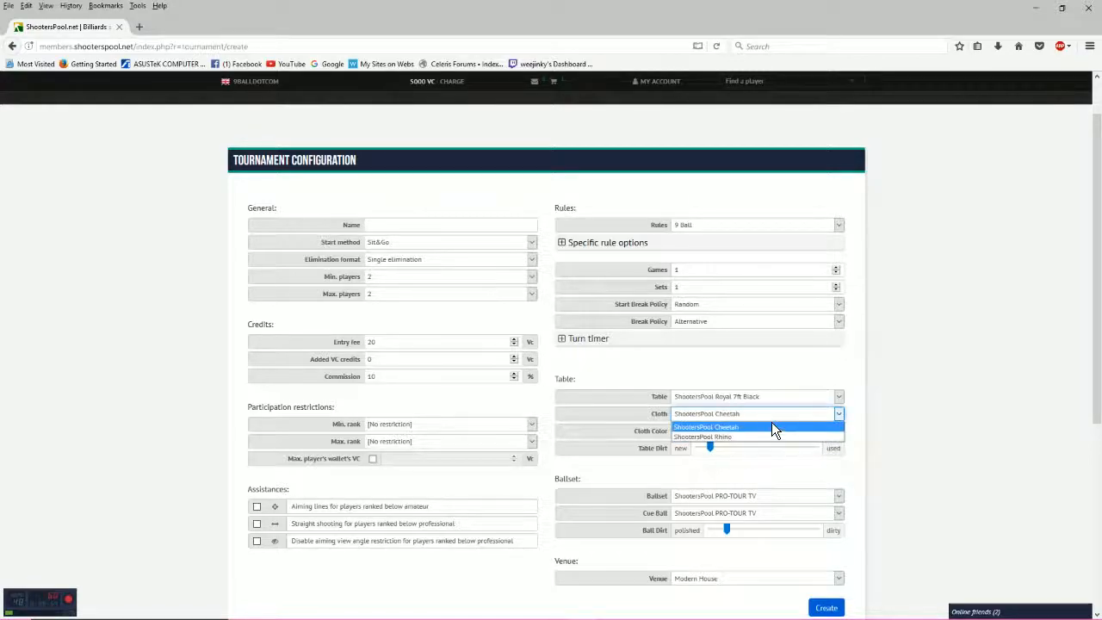
click(706, 427)
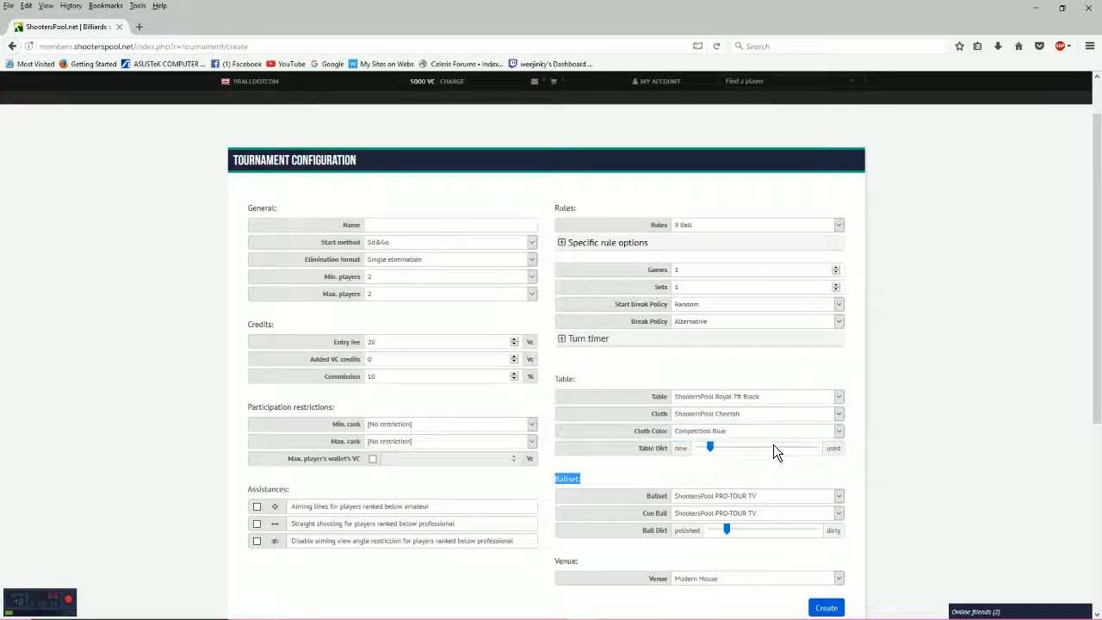
drag(710, 447, 696, 448)
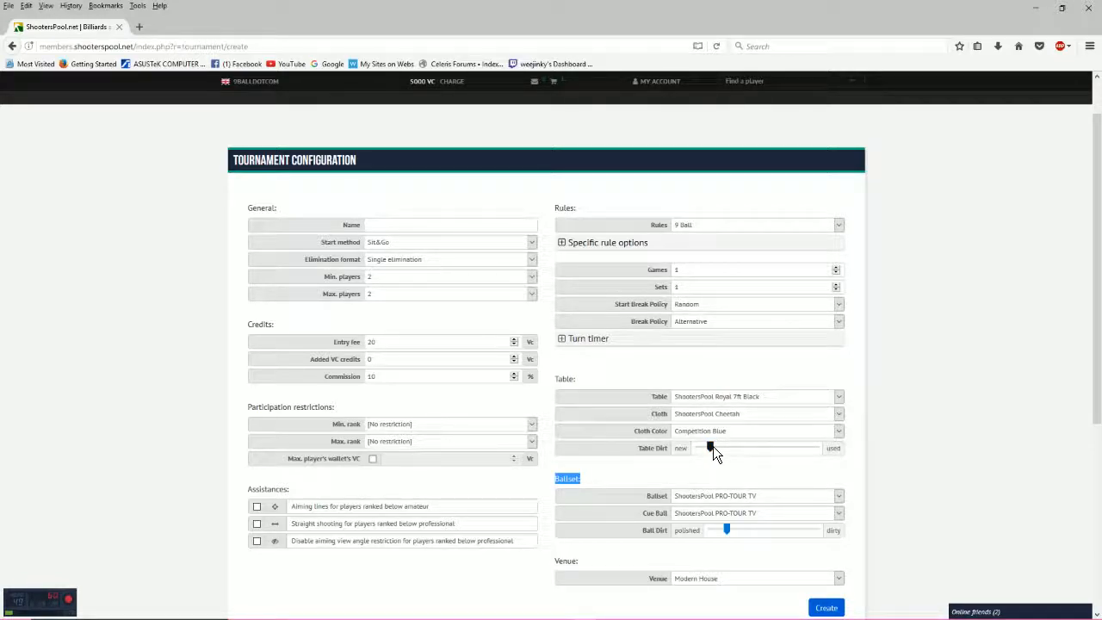
drag(712, 447, 697, 448)
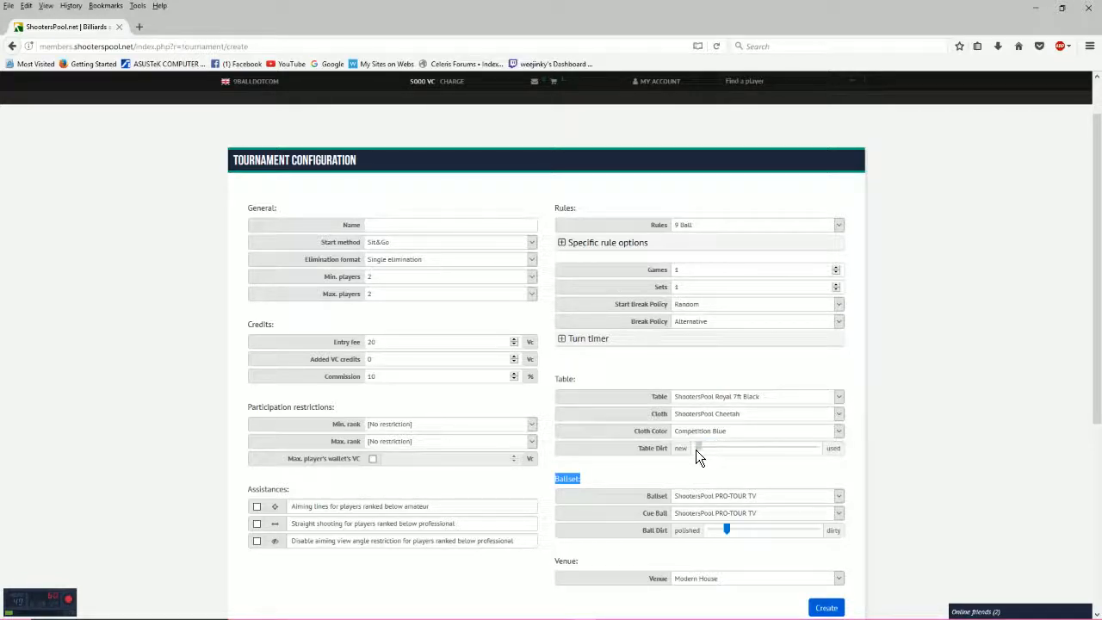
drag(698, 447, 795, 447)
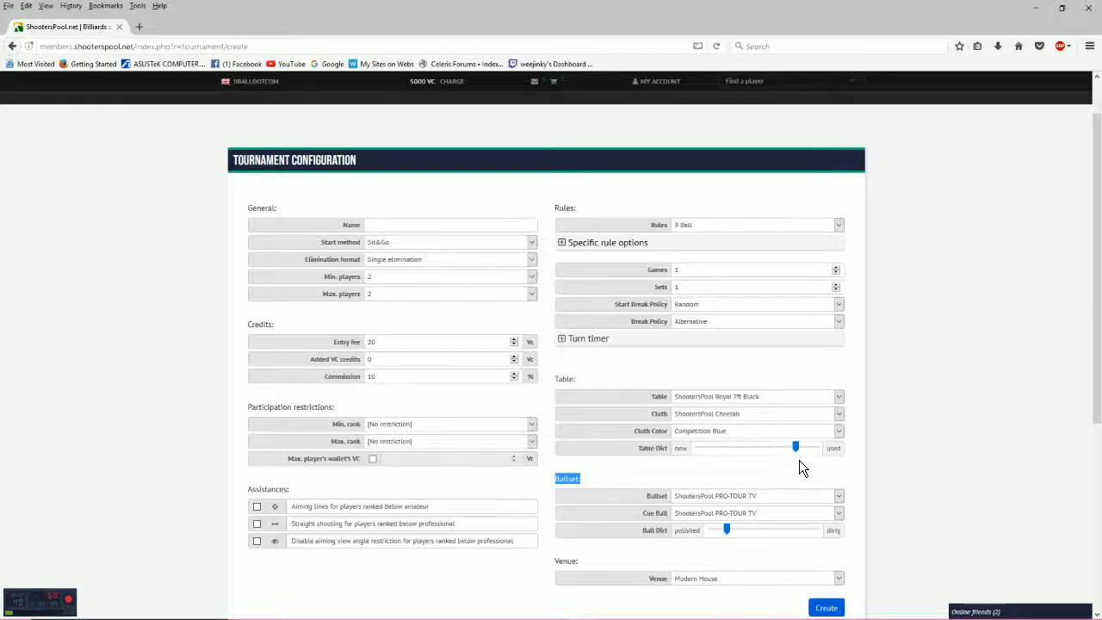
drag(795, 447, 697, 447)
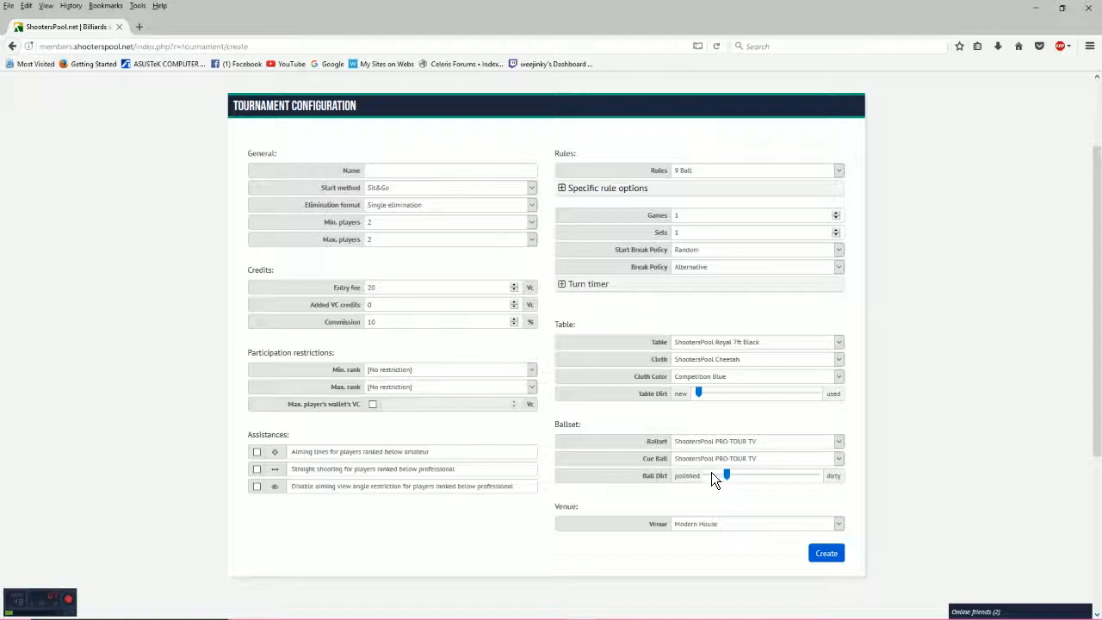
click(838, 523)
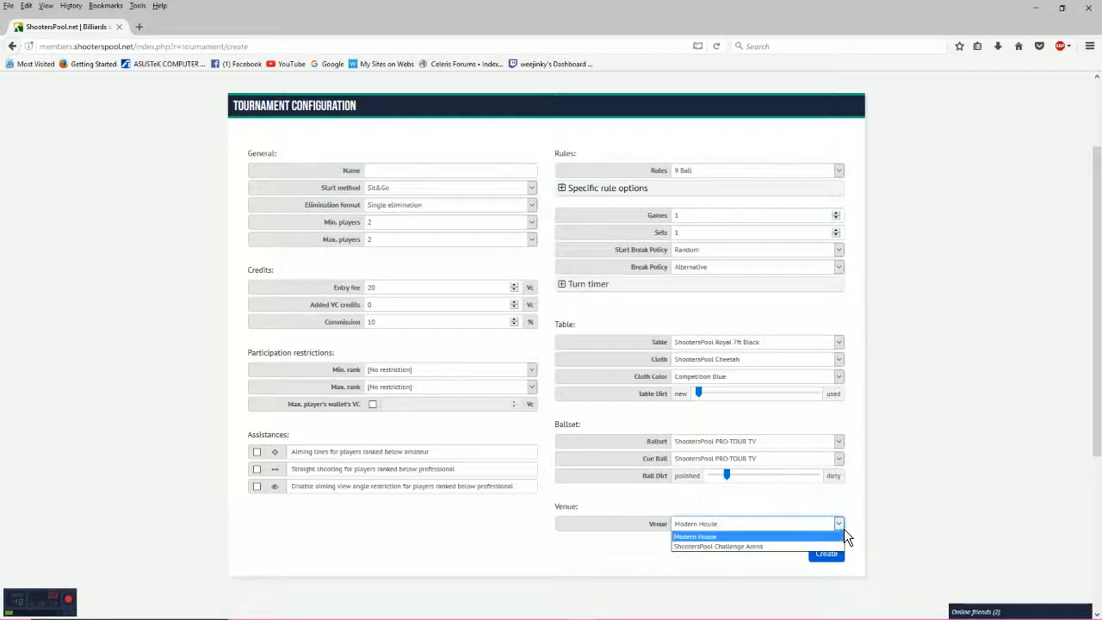
mouse_move(785, 534)
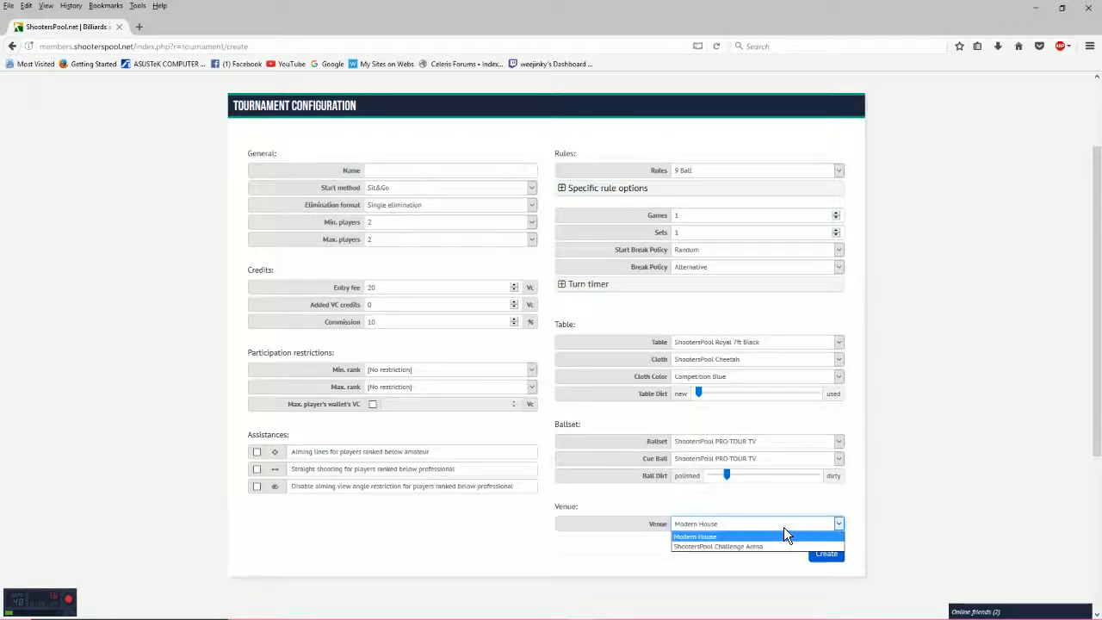
mouse_move(726, 526)
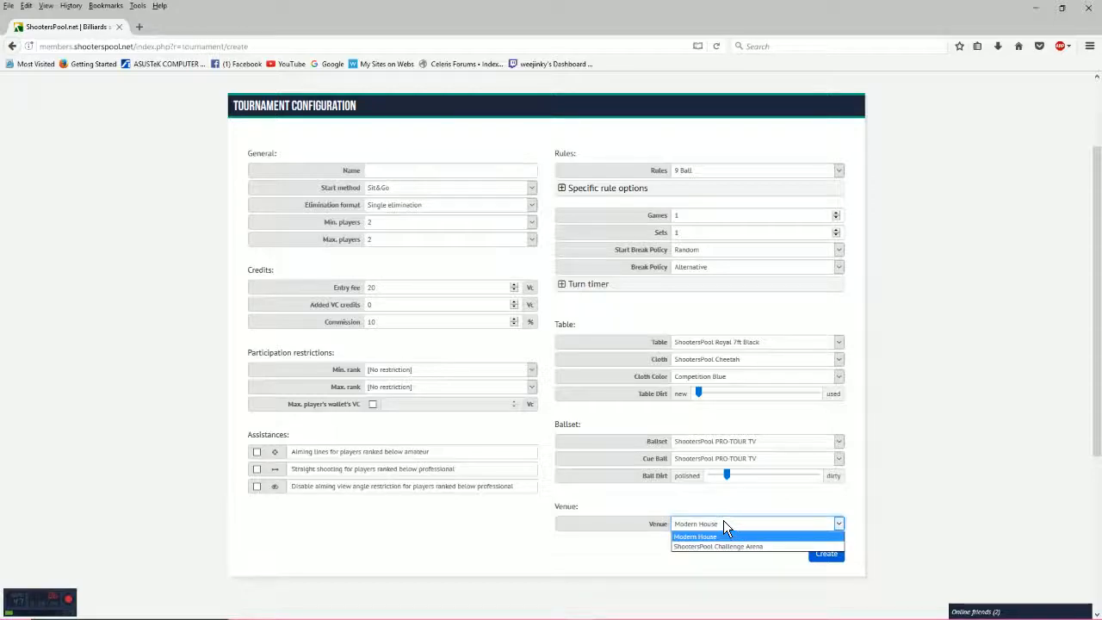
mouse_move(722, 555)
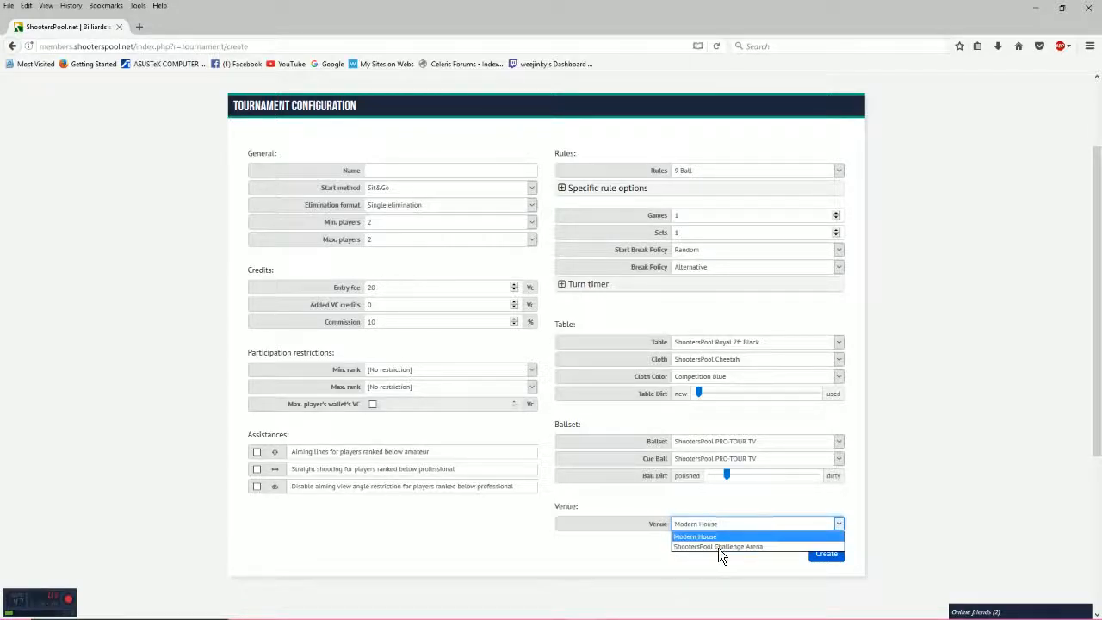
click(694, 536)
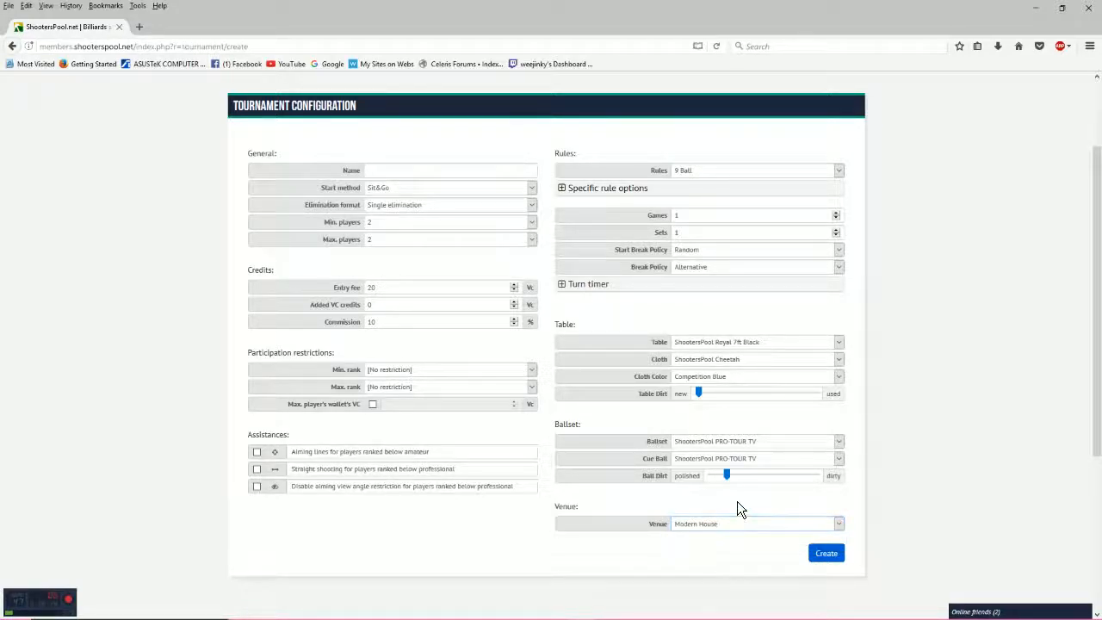
click(837, 523)
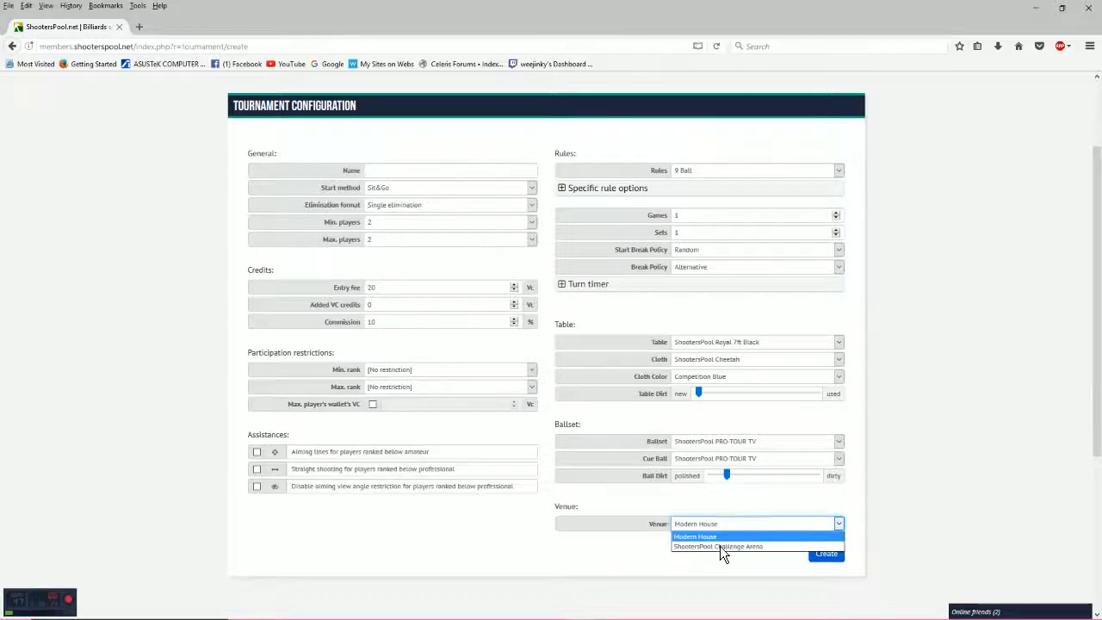
mouse_move(721, 545)
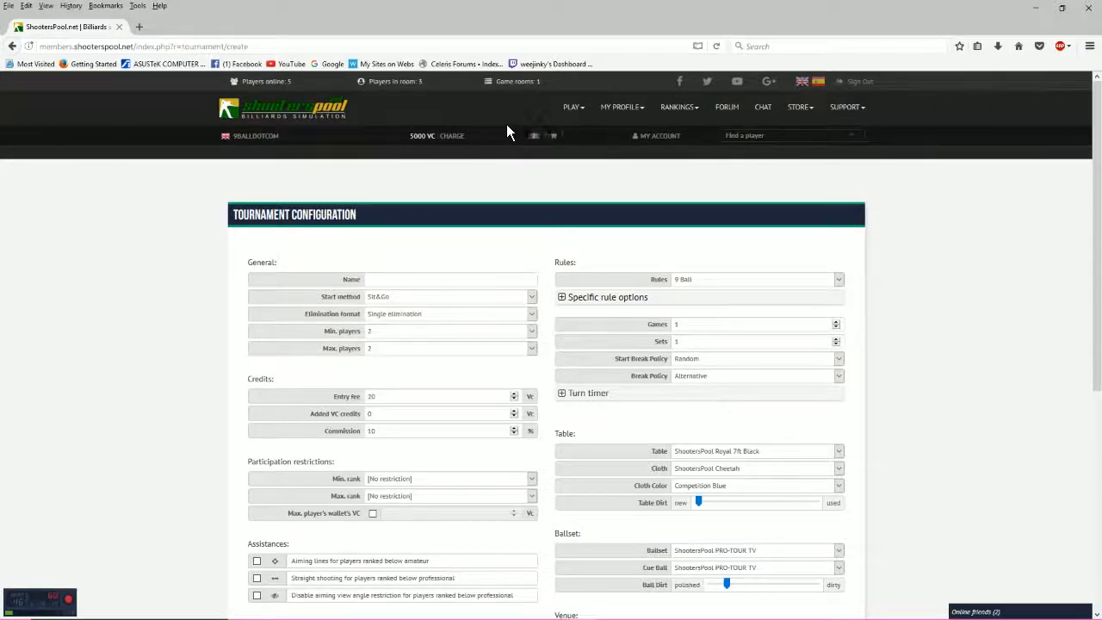
- Show Join a match's Tournaments list of upcoming Snooker, 8 Ball and 9 Ball events
click(571, 107)
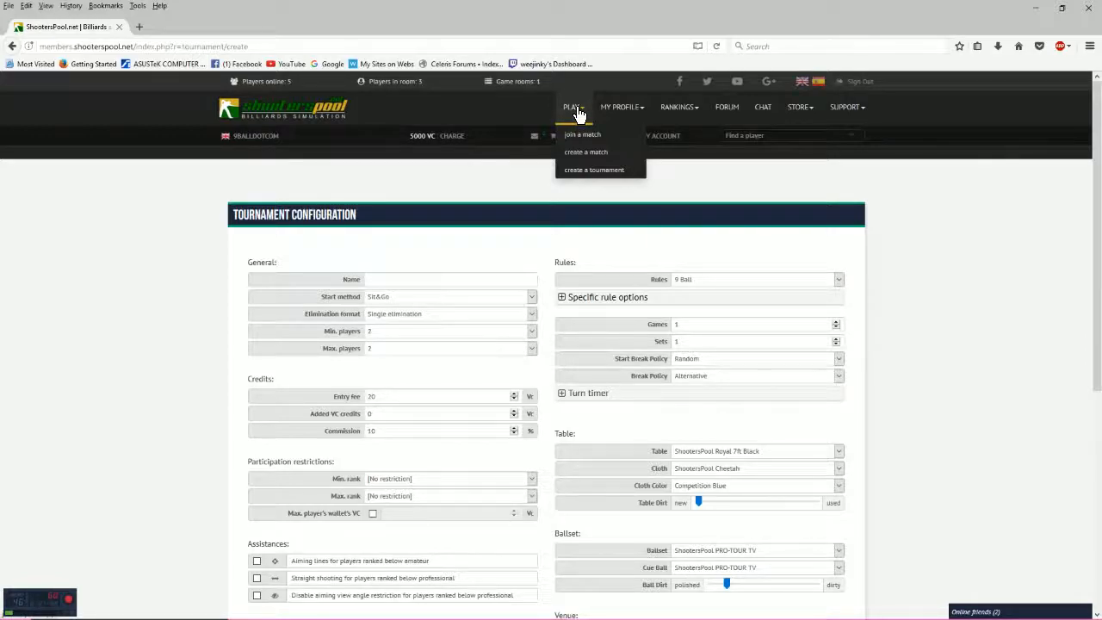
click(582, 134)
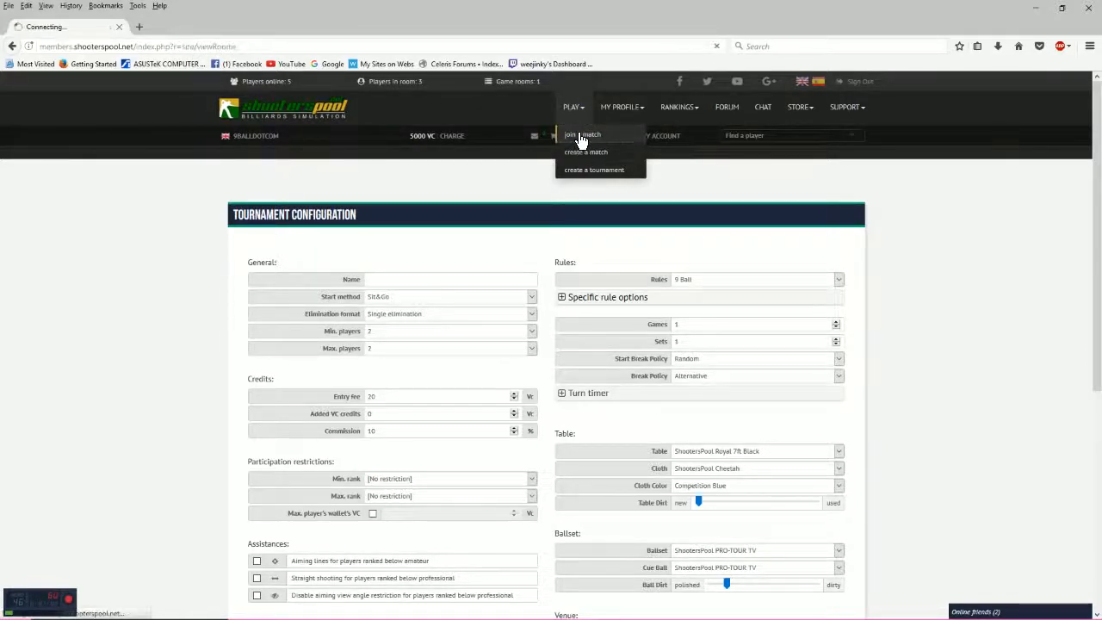
click(582, 134)
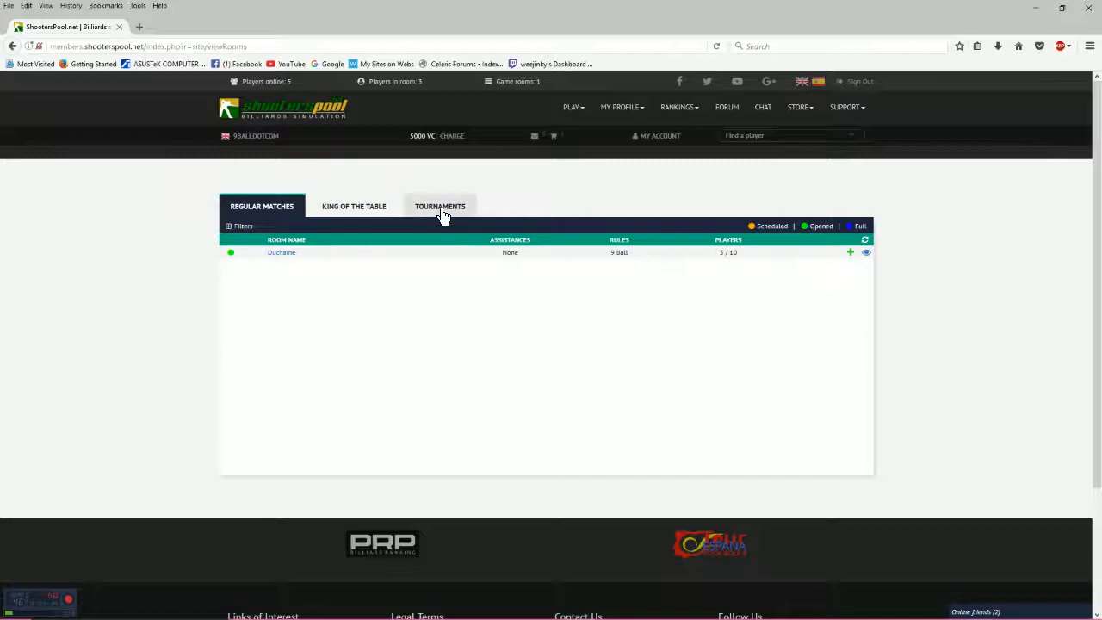
click(440, 206)
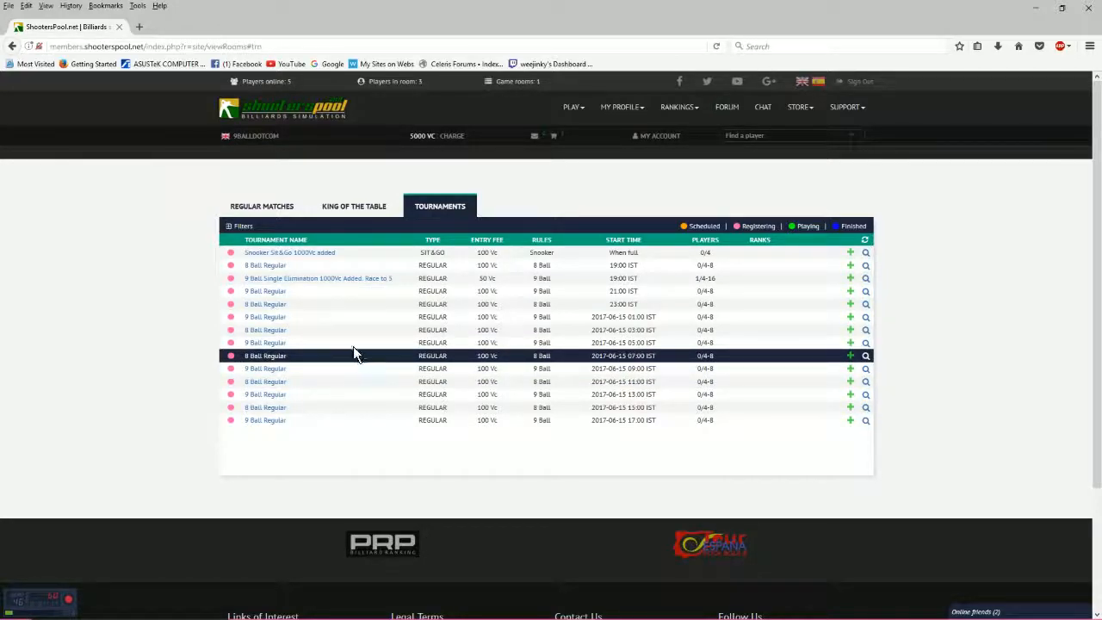
mouse_move(179, 364)
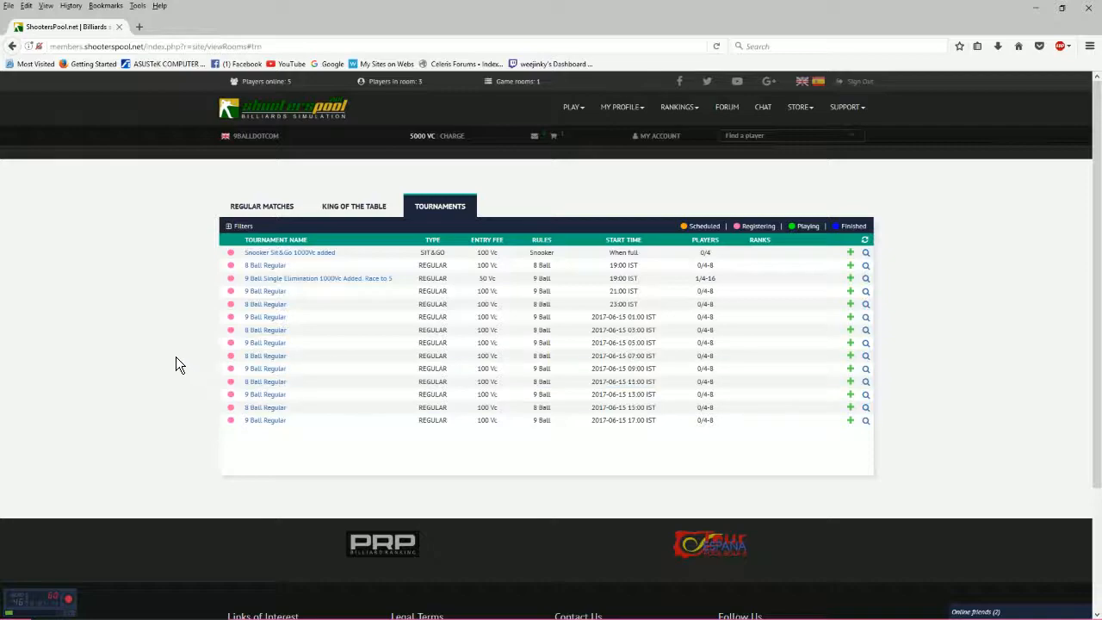
mouse_move(172, 329)
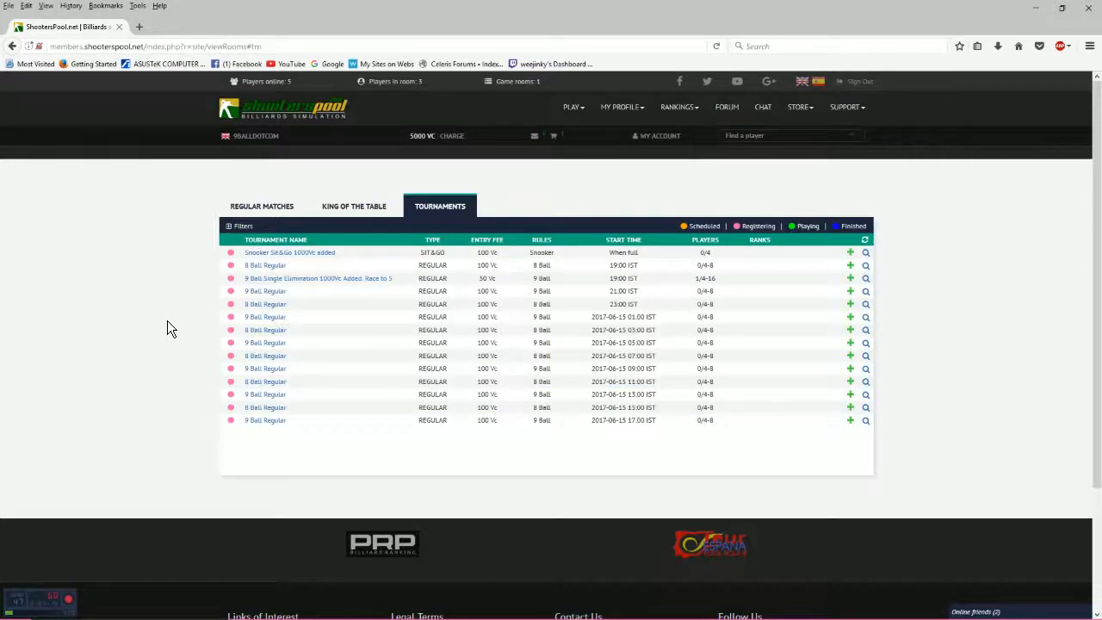
mouse_move(205, 300)
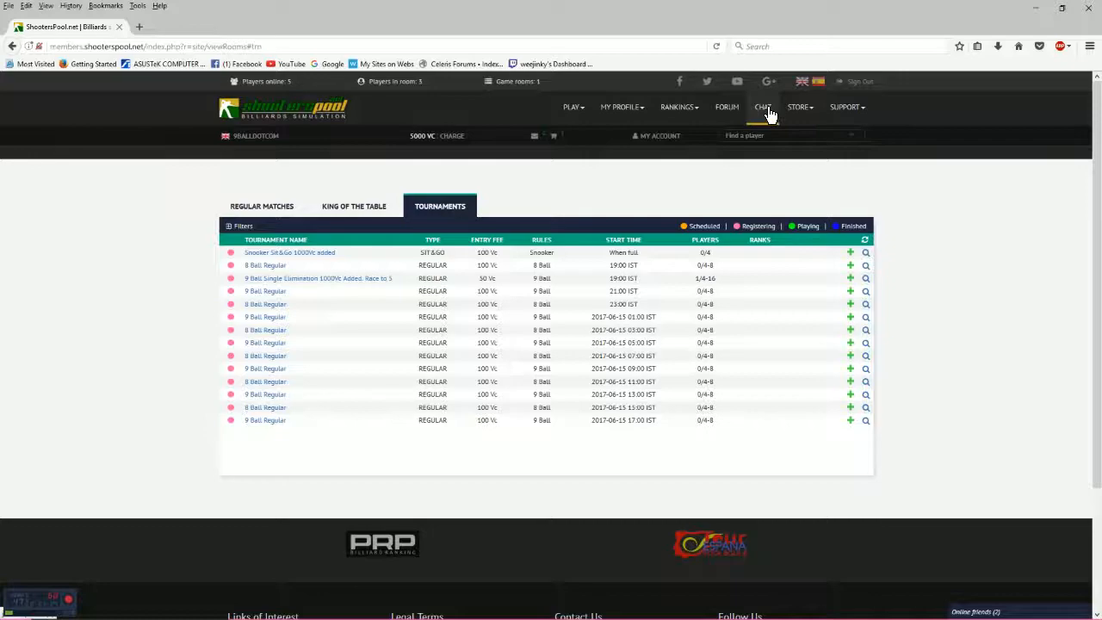
click(762, 106)
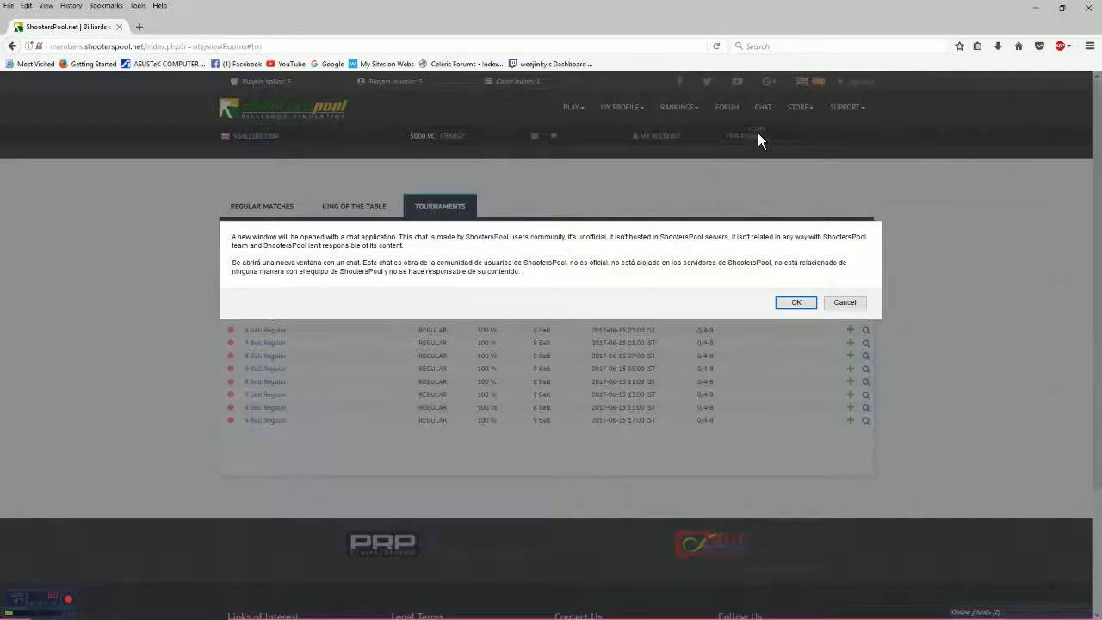
click(795, 302)
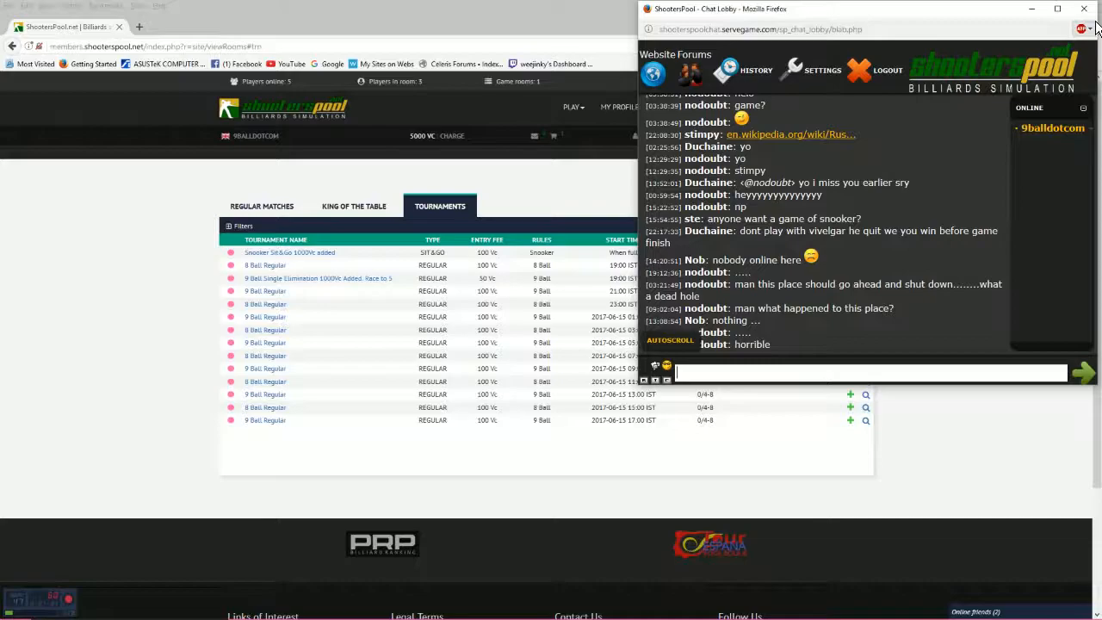
click(1083, 8)
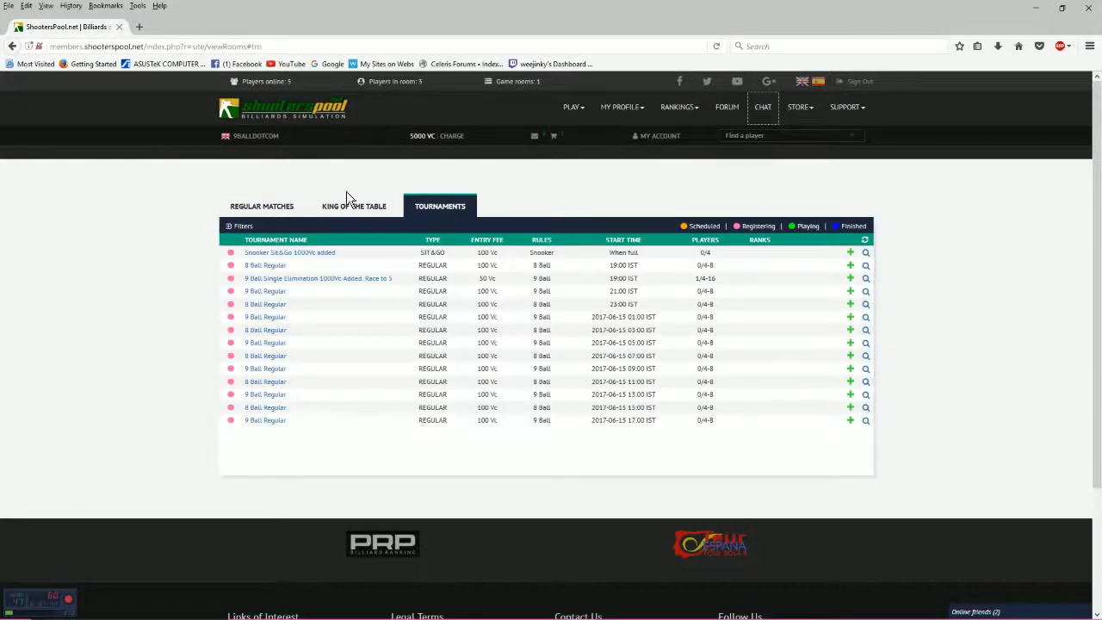
mouse_move(267, 191)
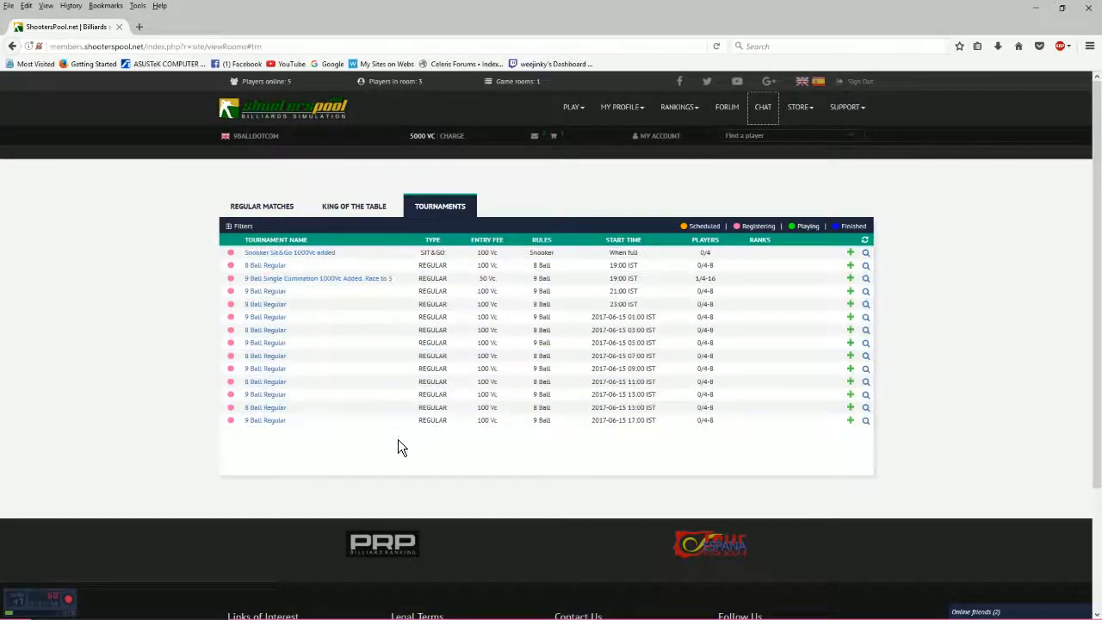
click(388, 291)
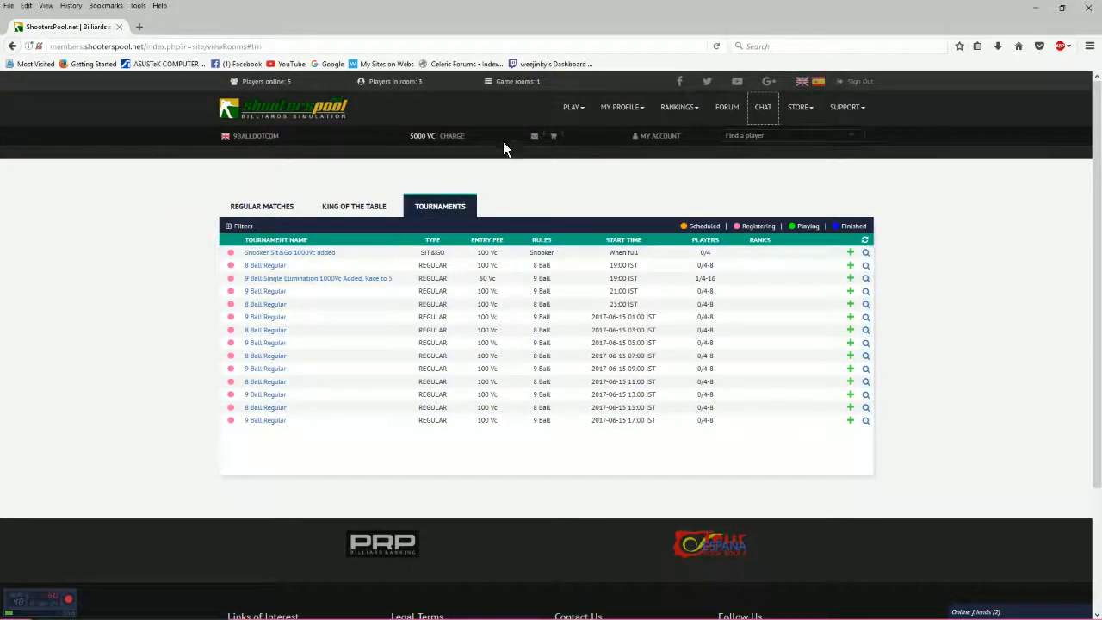
click(571, 107)
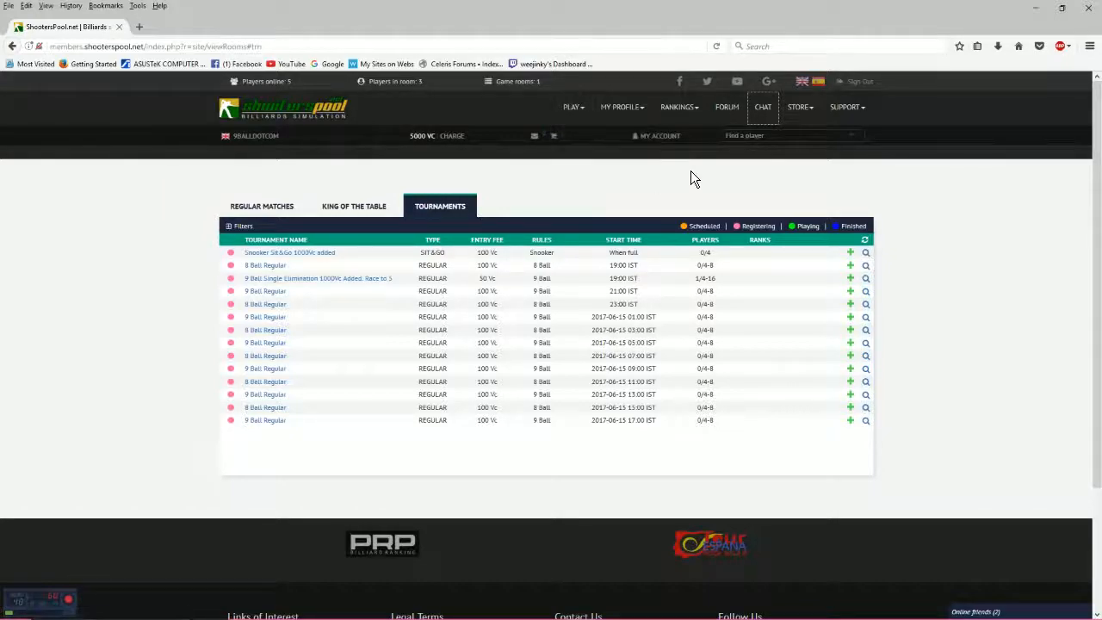
mouse_move(594, 175)
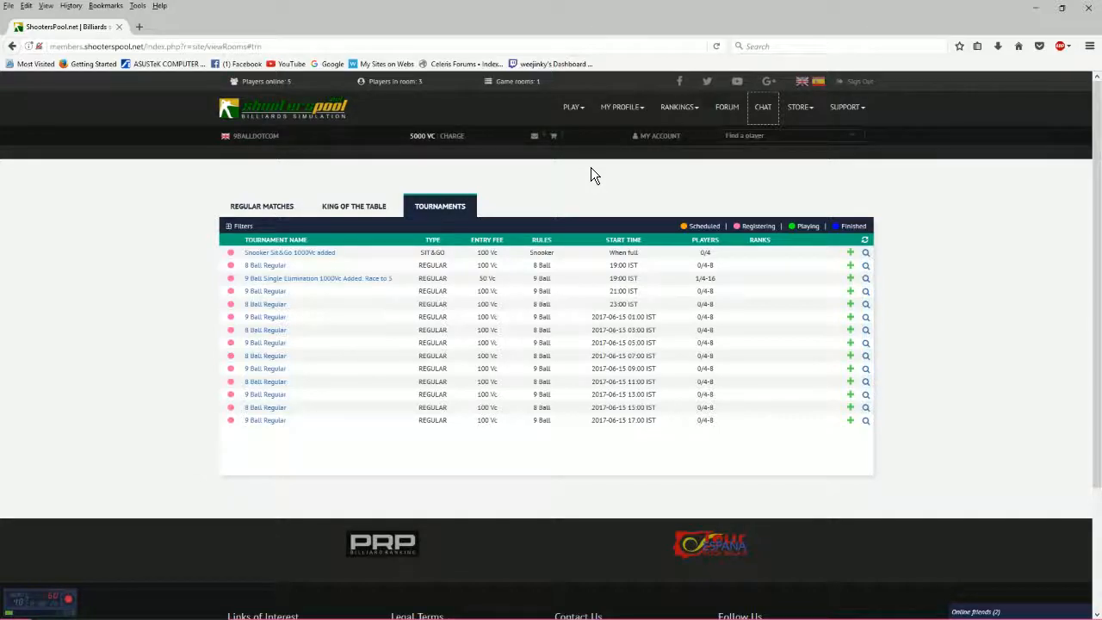
mouse_move(495, 170)
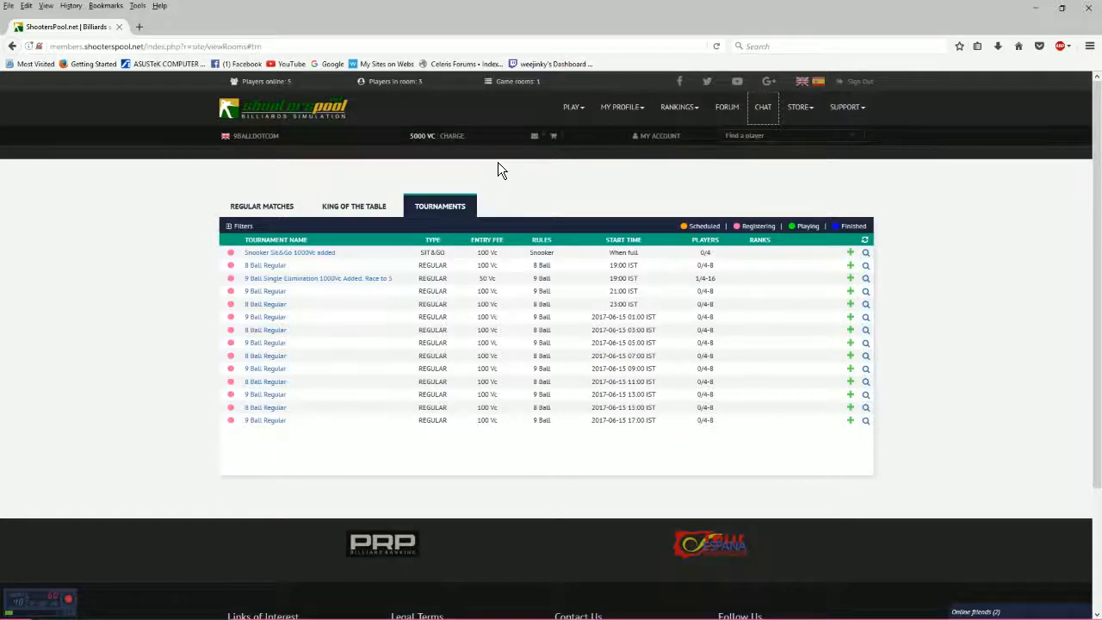
click(572, 106)
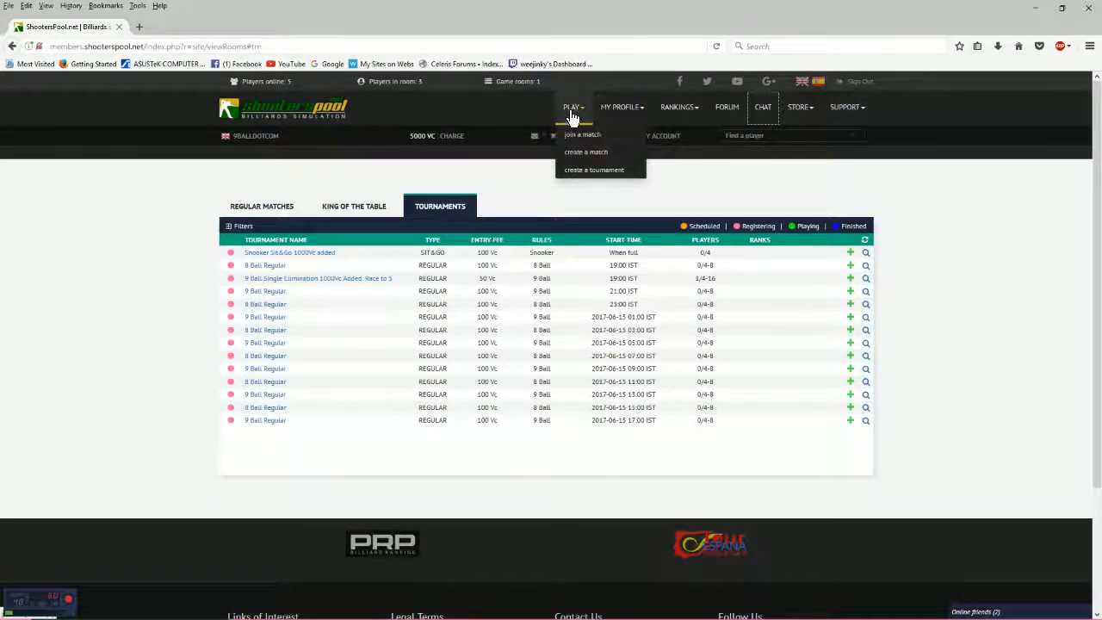
click(344, 278)
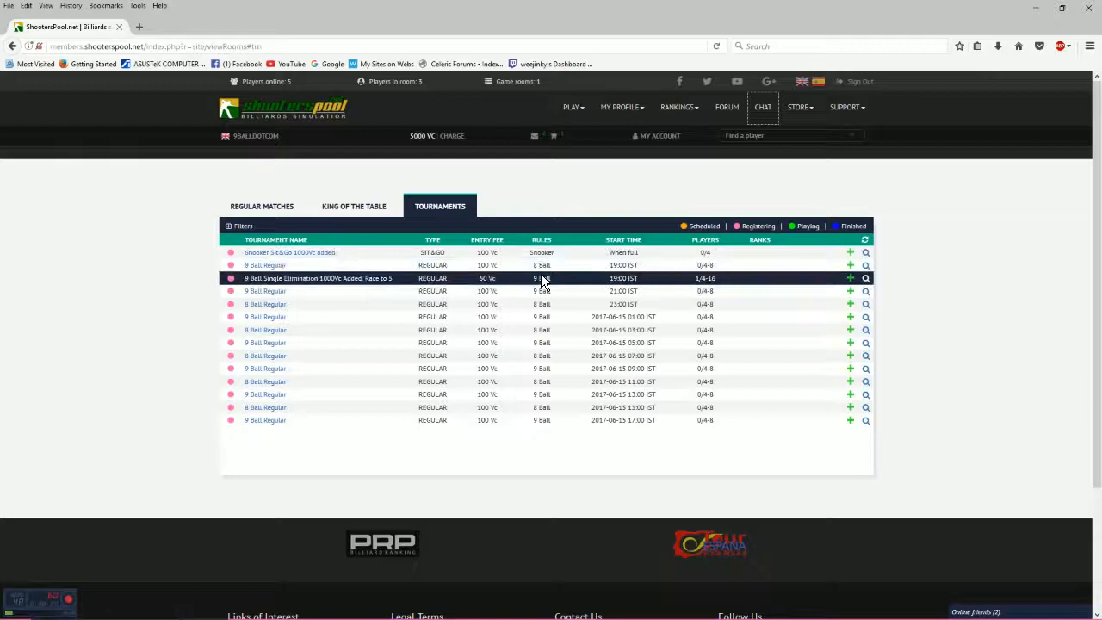